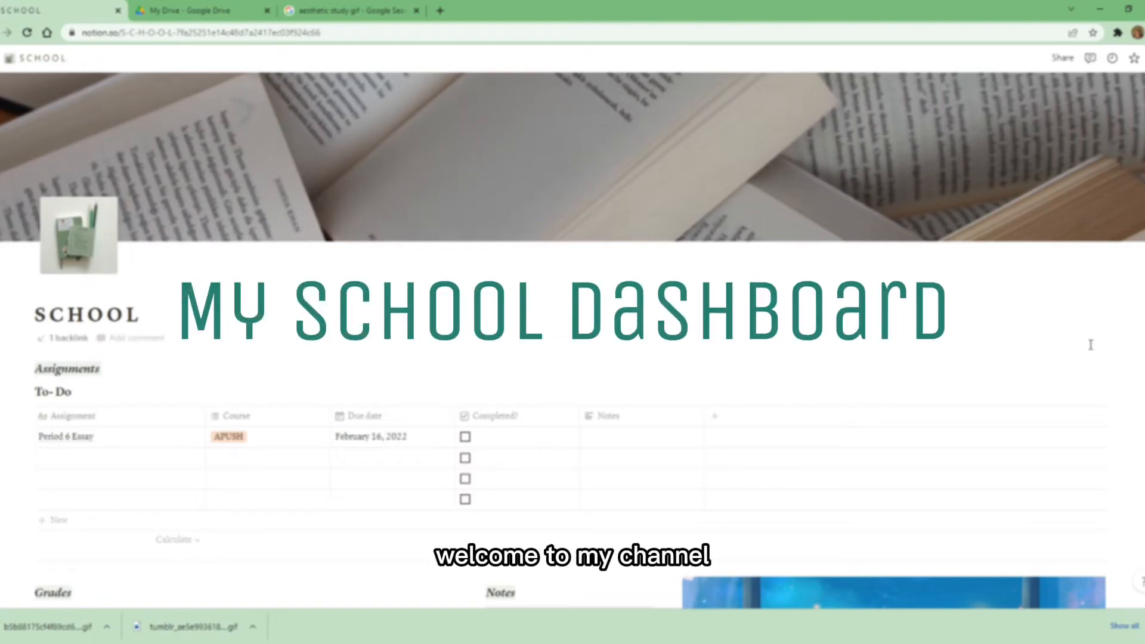
# Pick an open-books image from the gallery as the page cover.
pyautogui.scroll(-3)
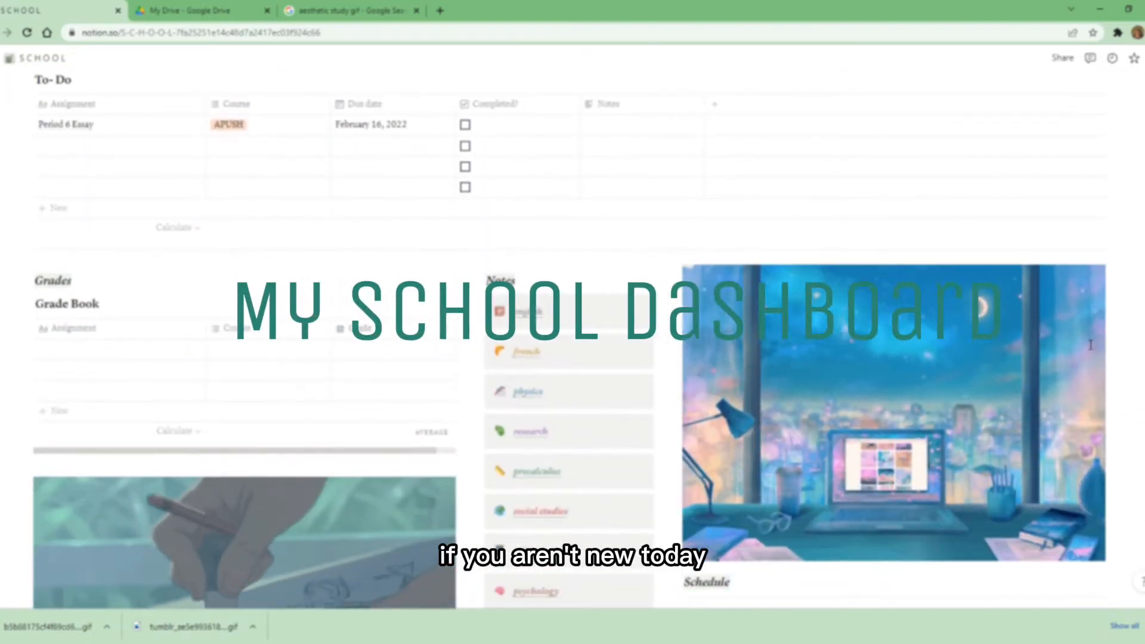
pyautogui.scroll(-3)
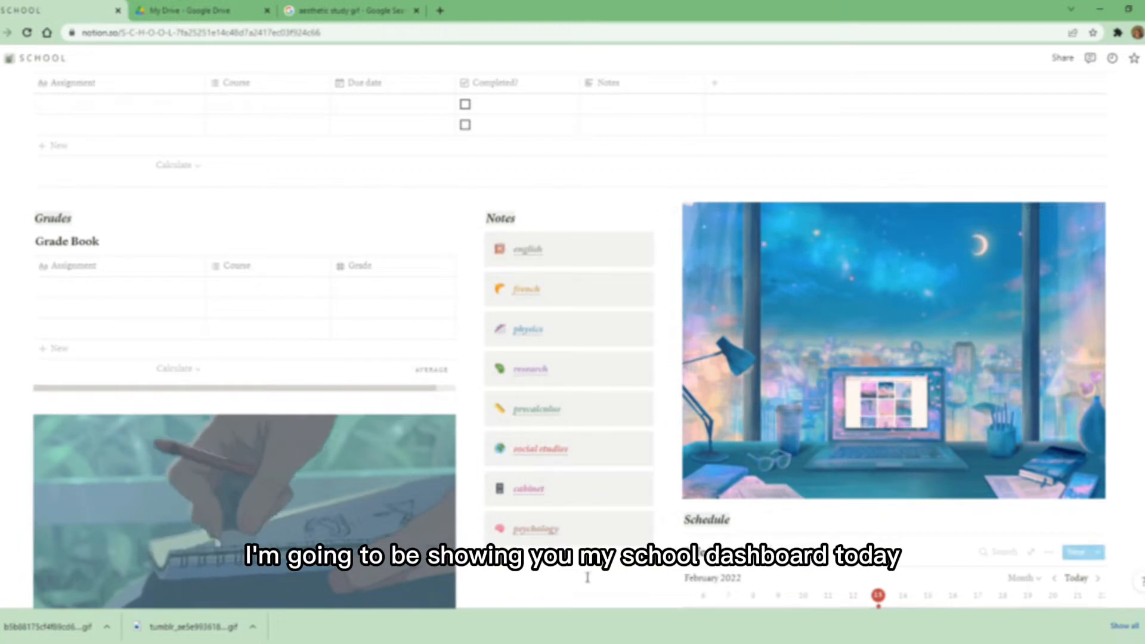
pyautogui.scroll(-3)
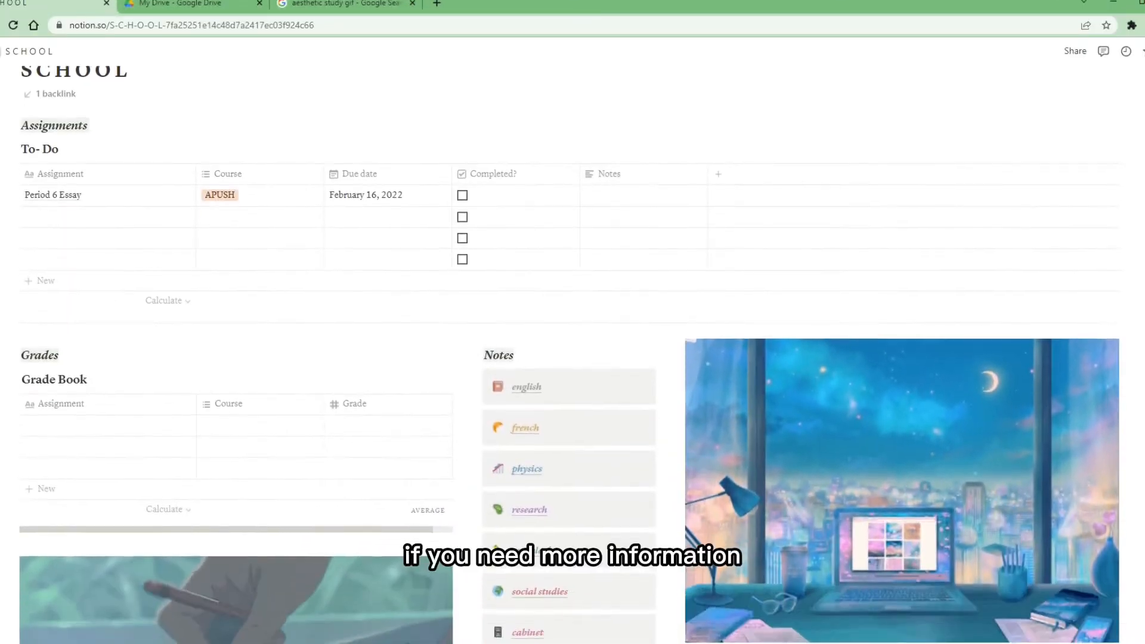
pyautogui.scroll(-3)
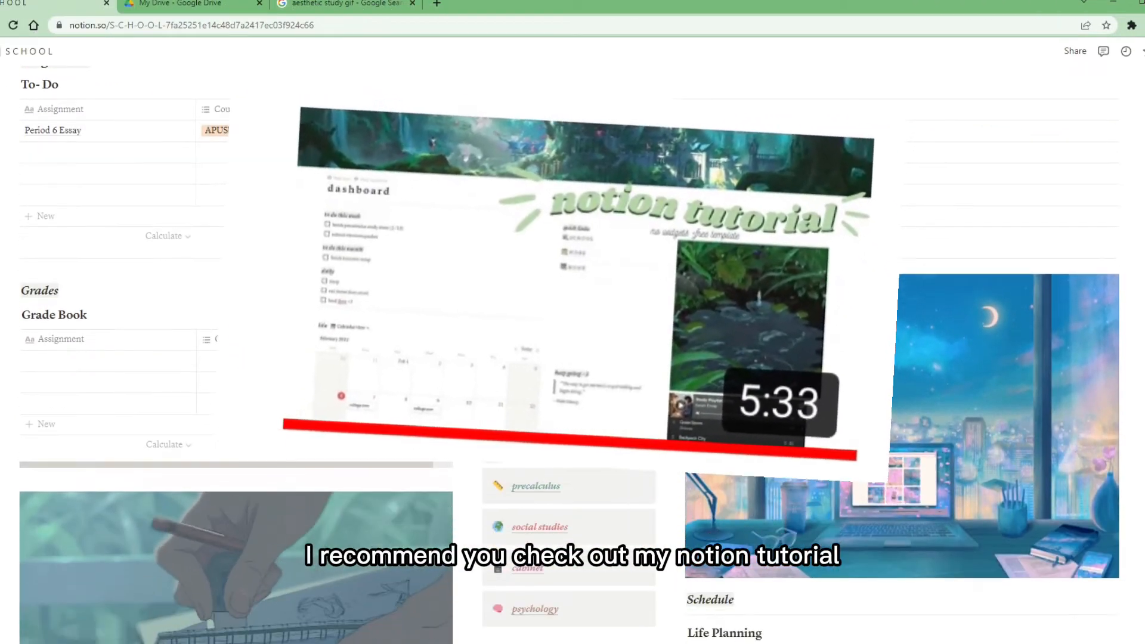
pyautogui.scroll(-3)
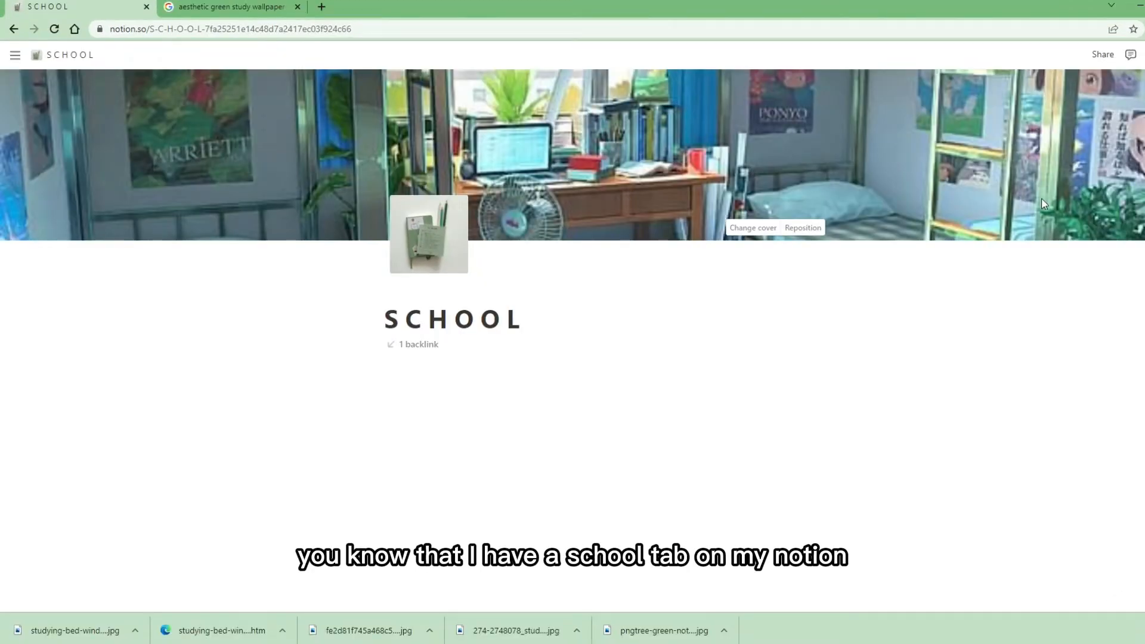
# Add Assignments, Notes, Grades and Goals headings arranged into three columns.
pyautogui.write('Assignments')
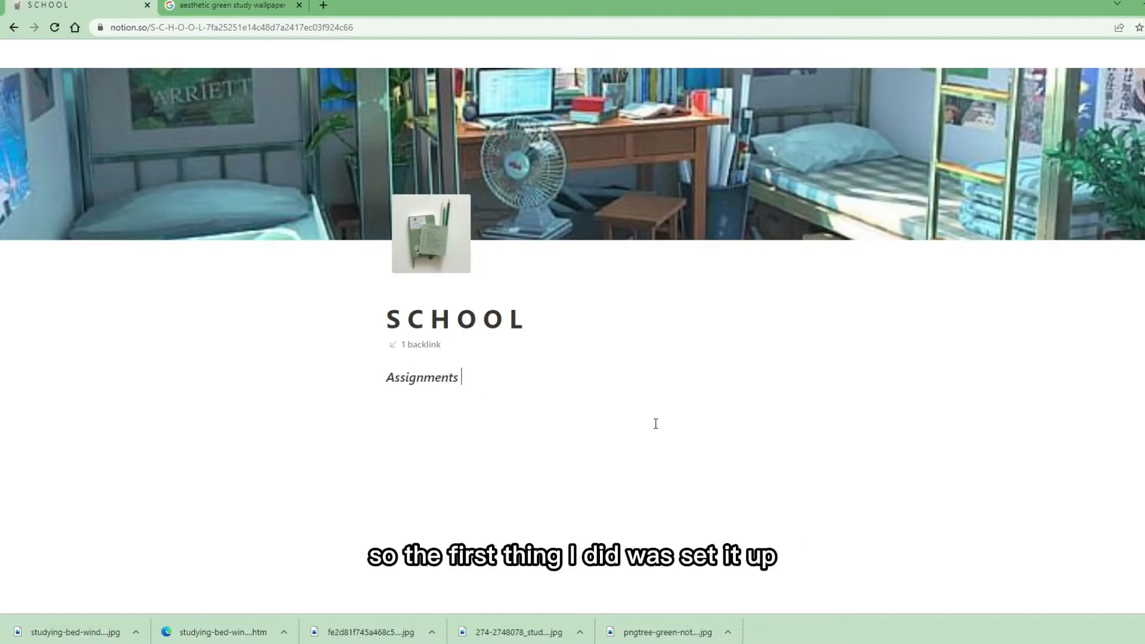
pyautogui.write('Notes')
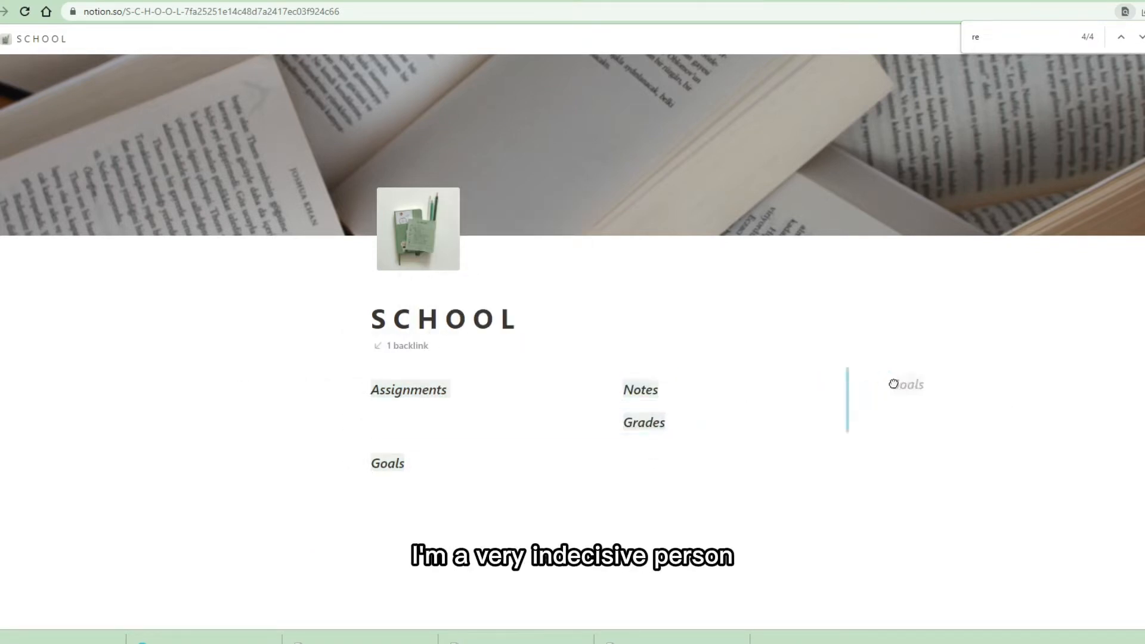
pyautogui.click(1138, 38)
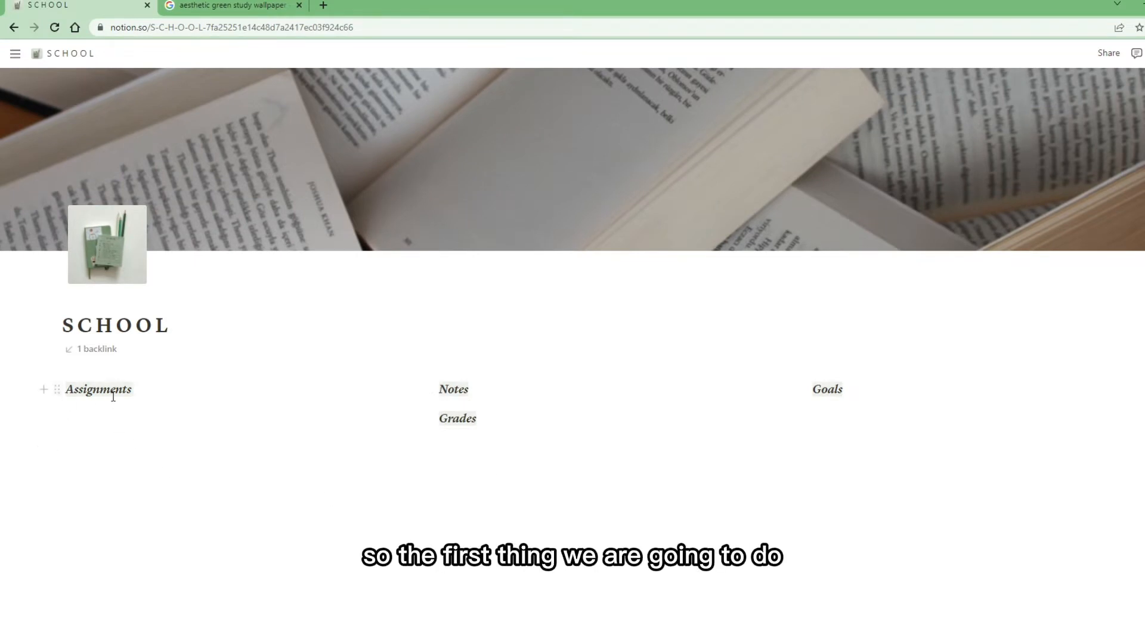
# Insert an inline table named To- Do with Assignment, Course and Due date properties.
pyautogui.click(43, 388)
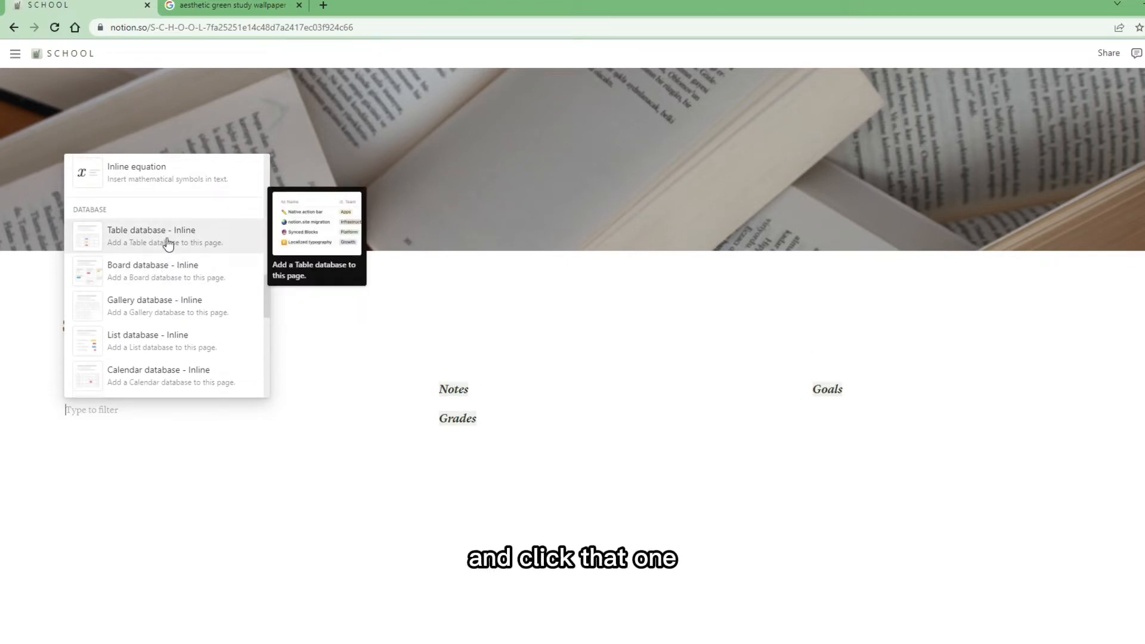
pyautogui.click(151, 235)
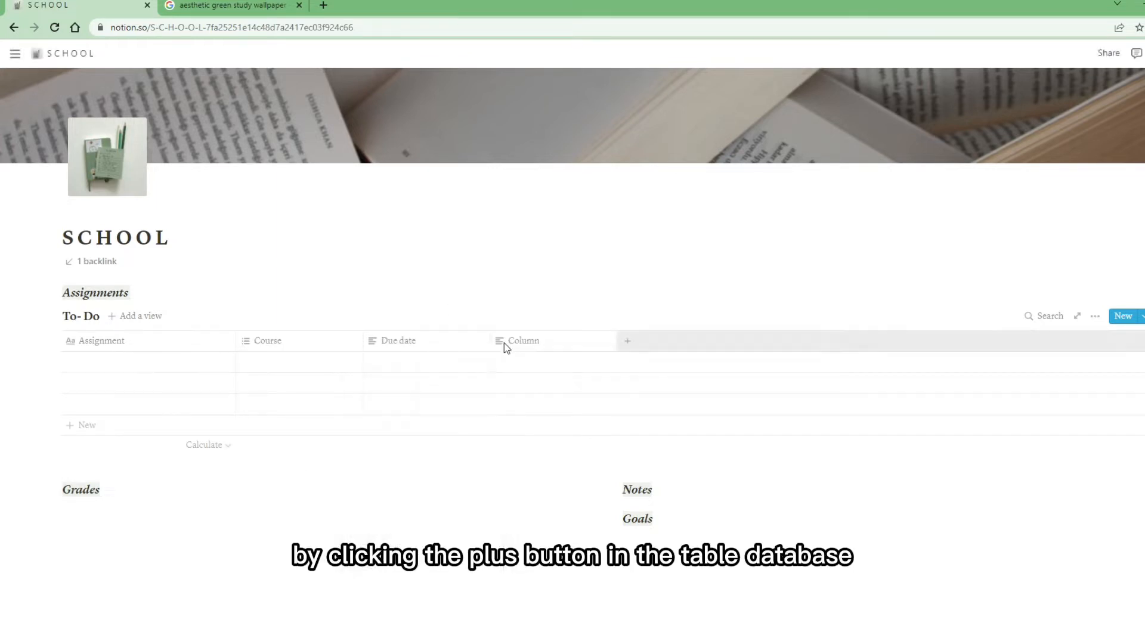
pyautogui.click(626, 340)
pyautogui.write('AP Lang')
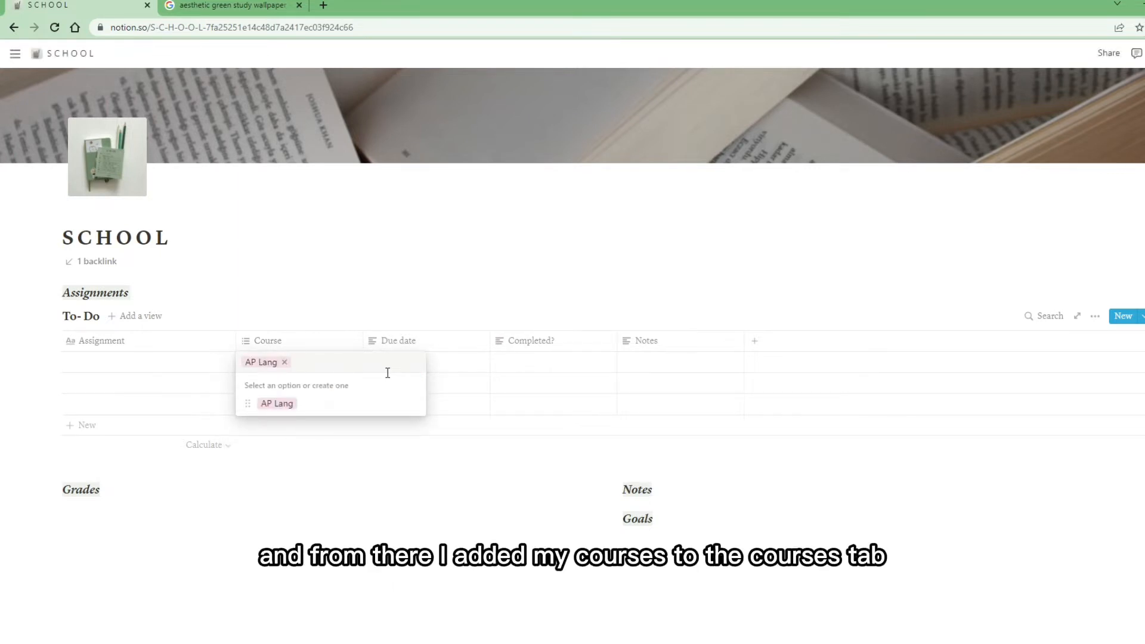
# Add Course options French 3, Physics, APUSH, Cabinet and Psychology and colour them.
pyautogui.write('French 3')
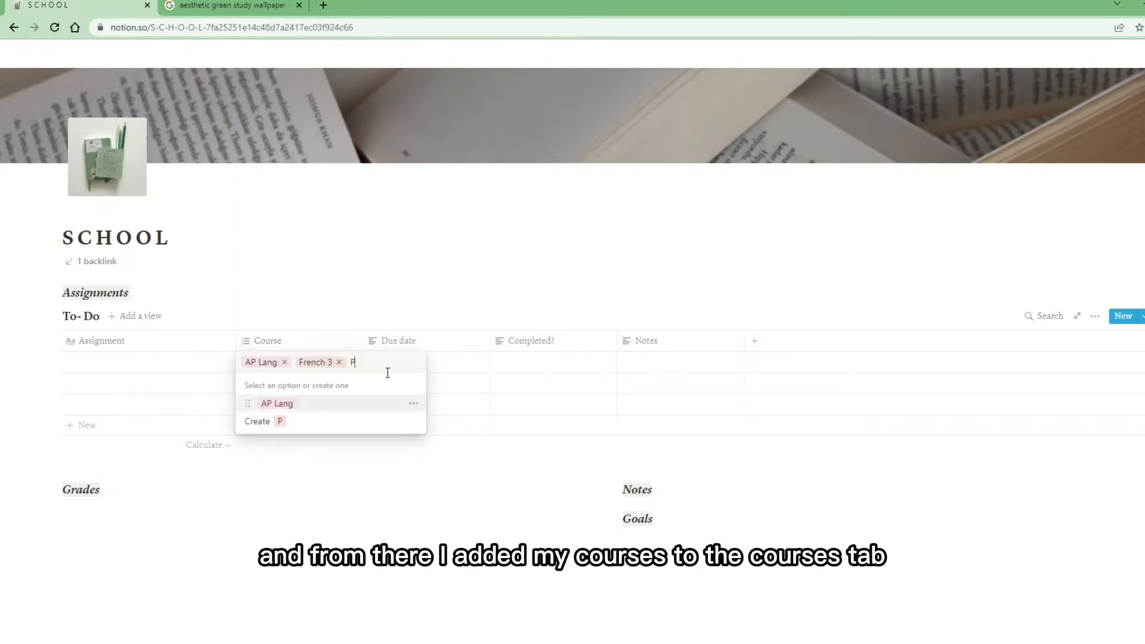
pyautogui.write('Physics Research Precalc')
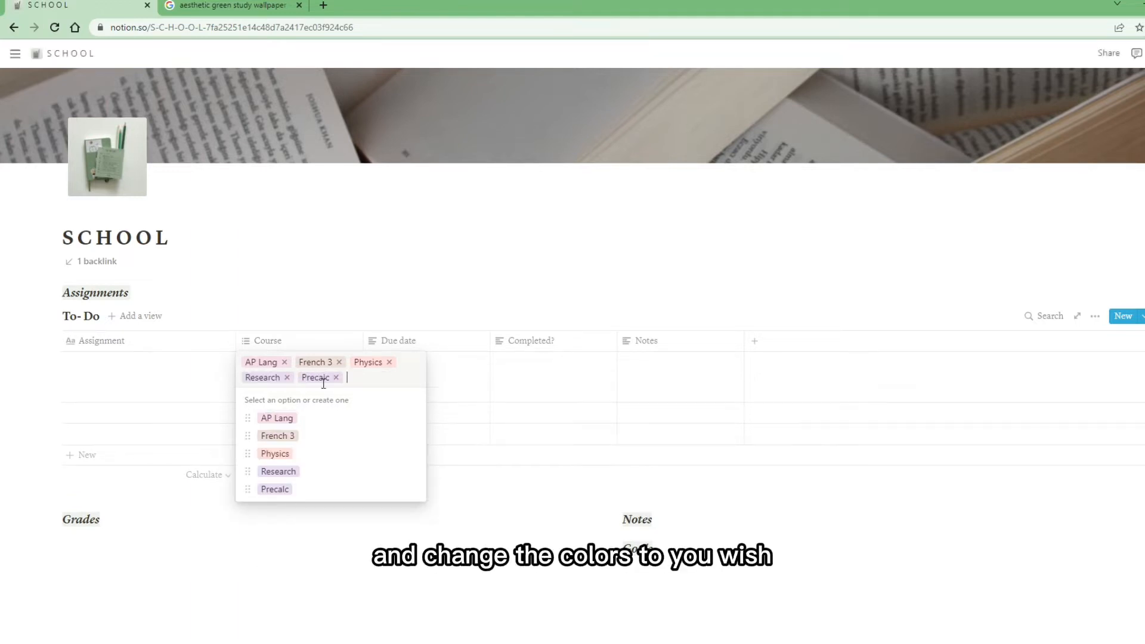
pyautogui.write('APUSH')
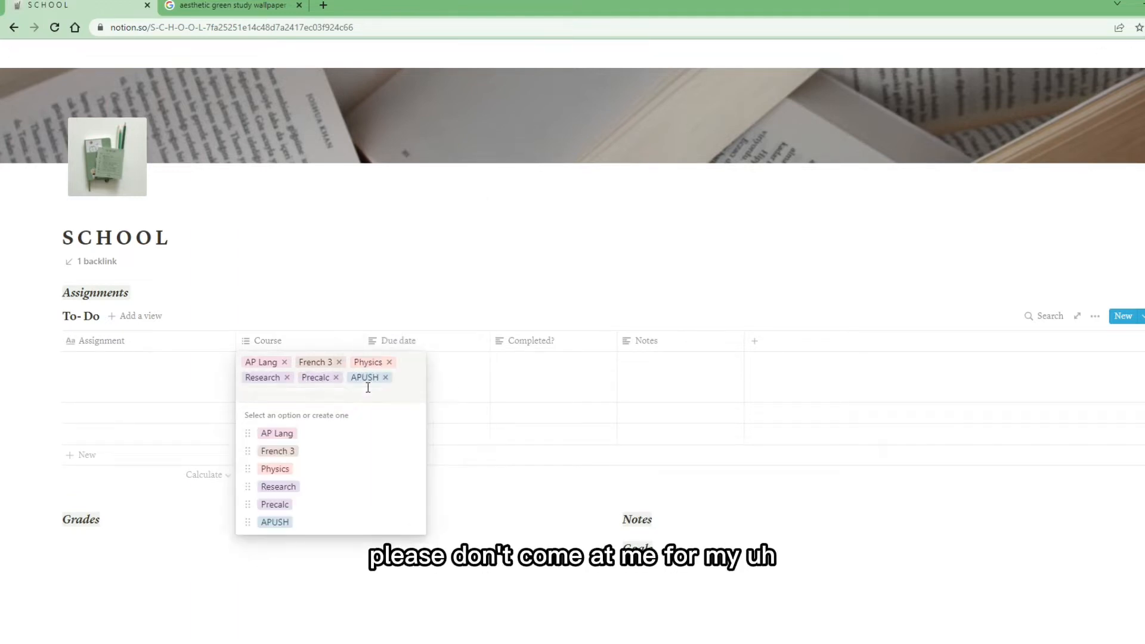
pyautogui.write('Cabinet')
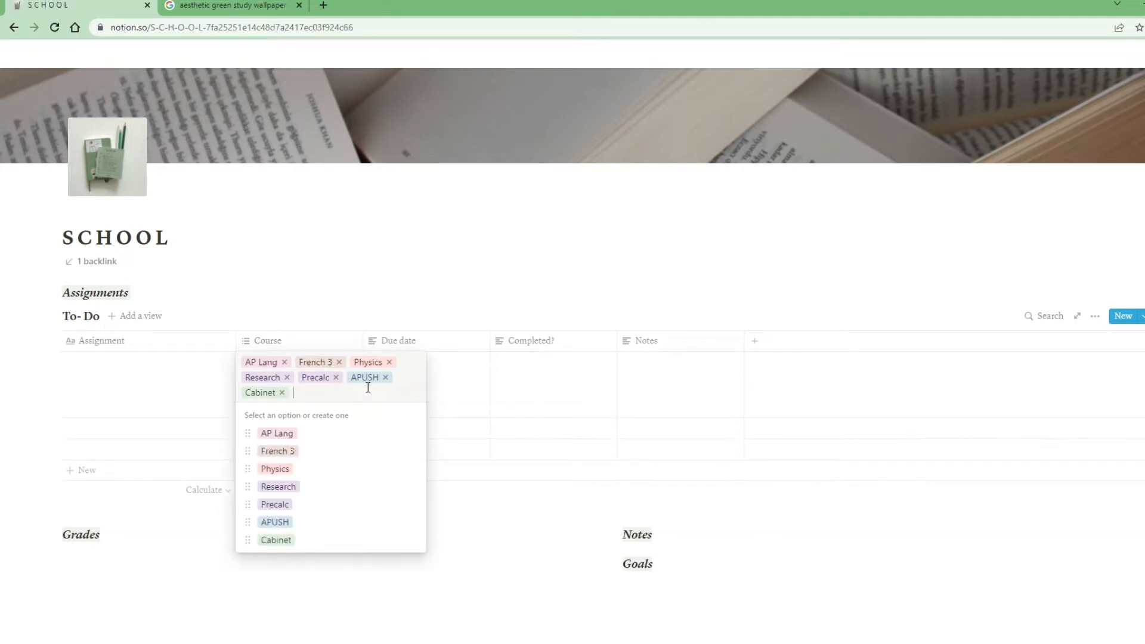
pyautogui.write('Psychology')
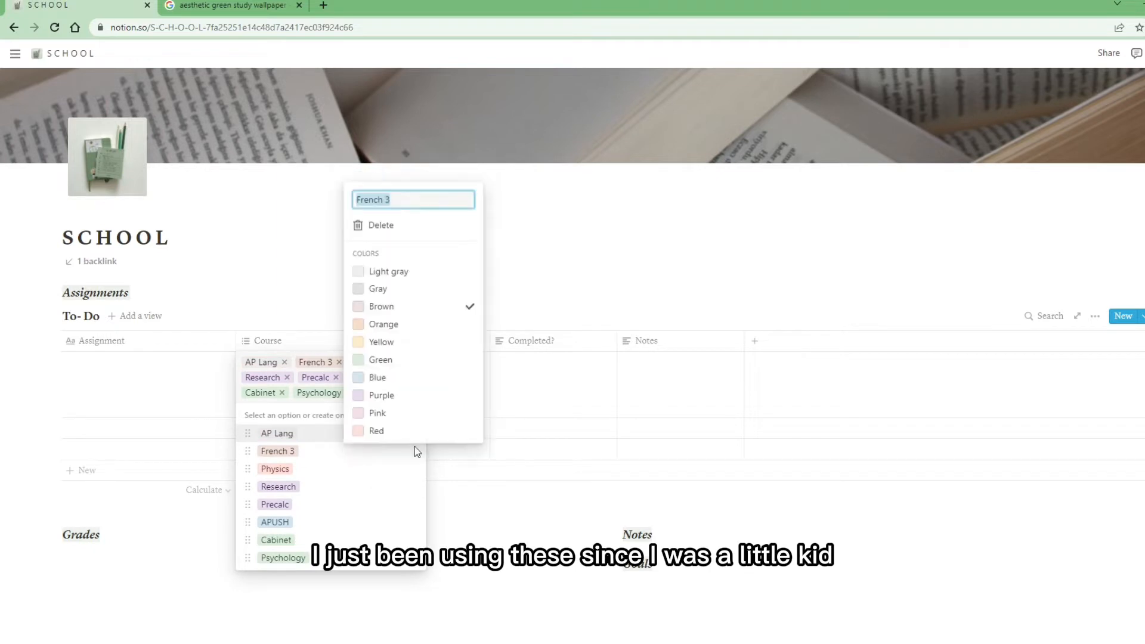
pyautogui.click(276, 467)
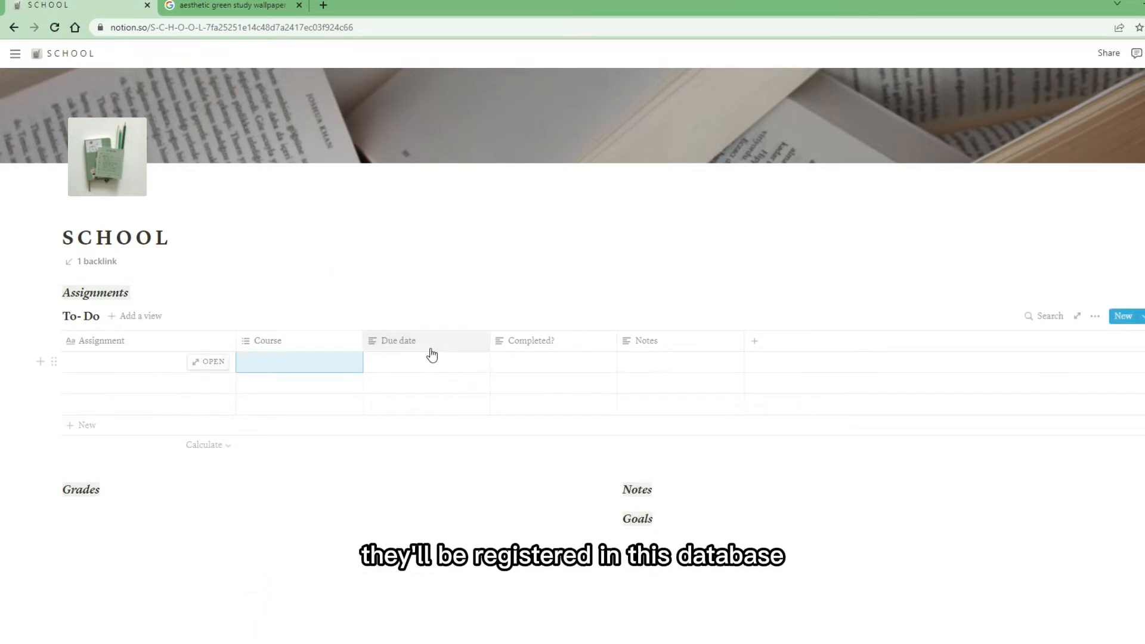
# Make Due date a Date property and enter the Period 6 Essay assignment for APUSH.
pyautogui.click(399, 340)
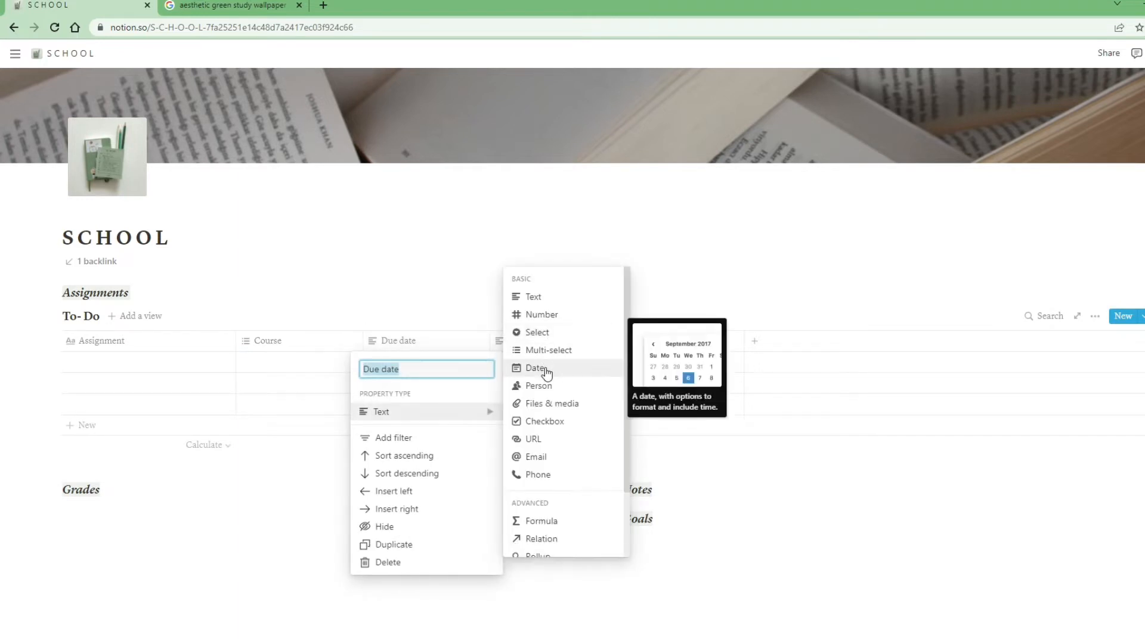
pyautogui.write('APus')
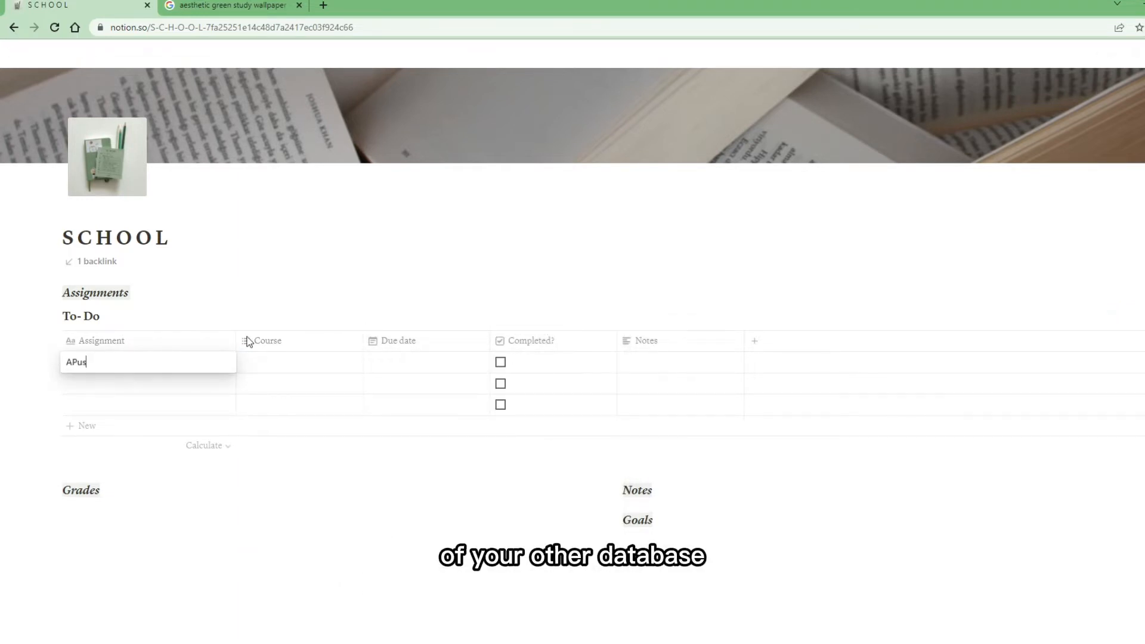
pyautogui.write('Period 6 Essay')
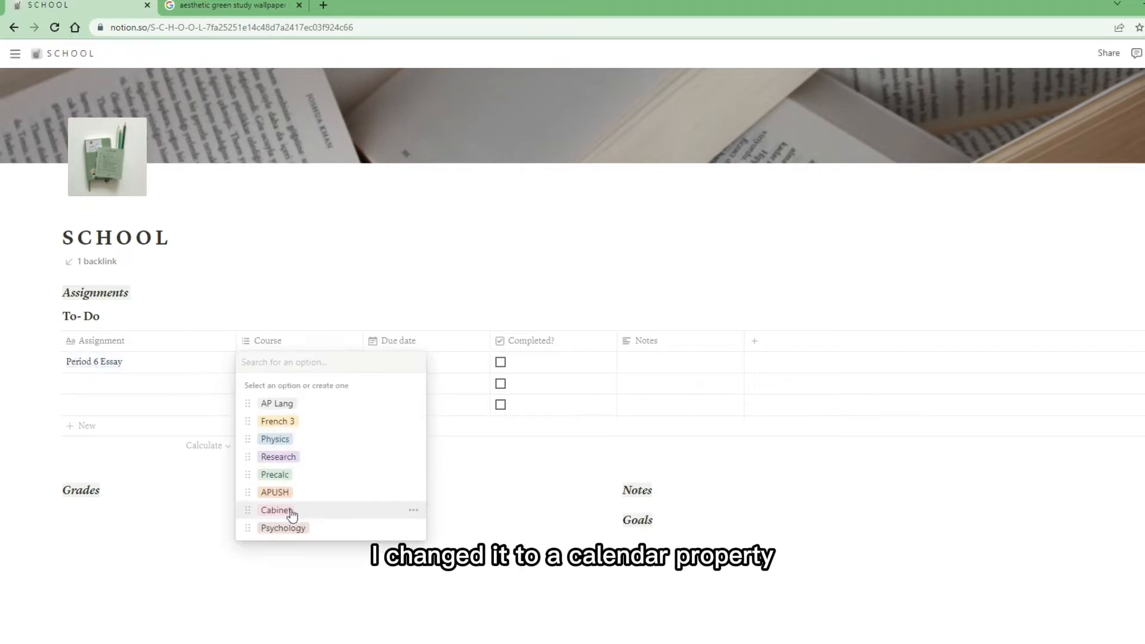
pyautogui.click(274, 492)
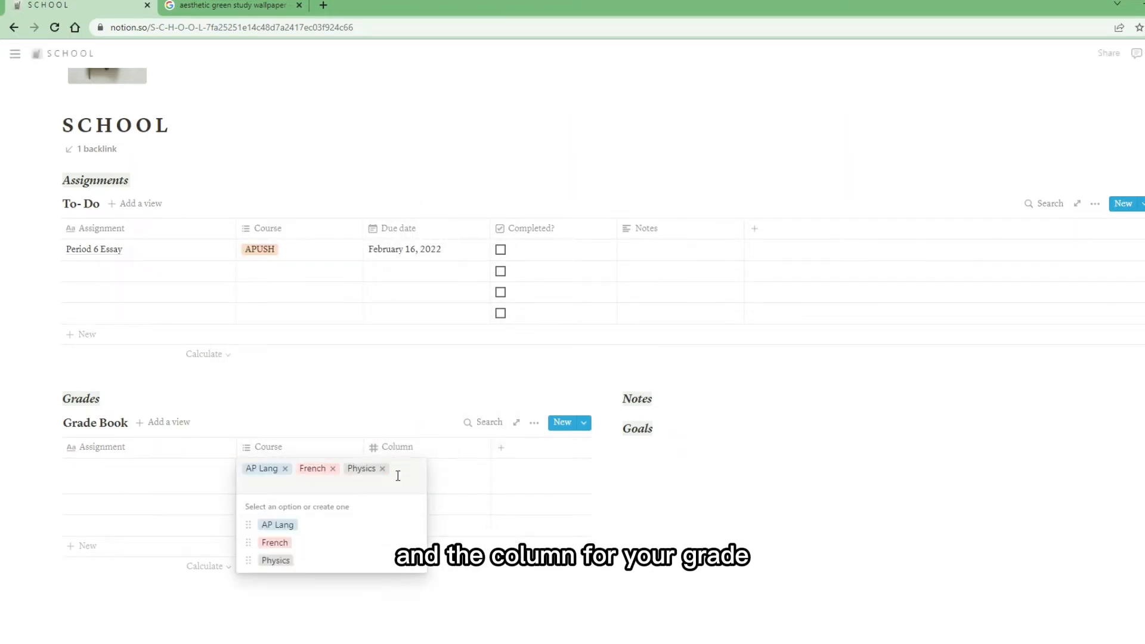
# Fill the Grade Book table with a Cabinet course tag and a grade of 36.
pyautogui.write('Cabine')
pyautogui.click(149, 469)
pyautogui.write('Period 6 Essay')
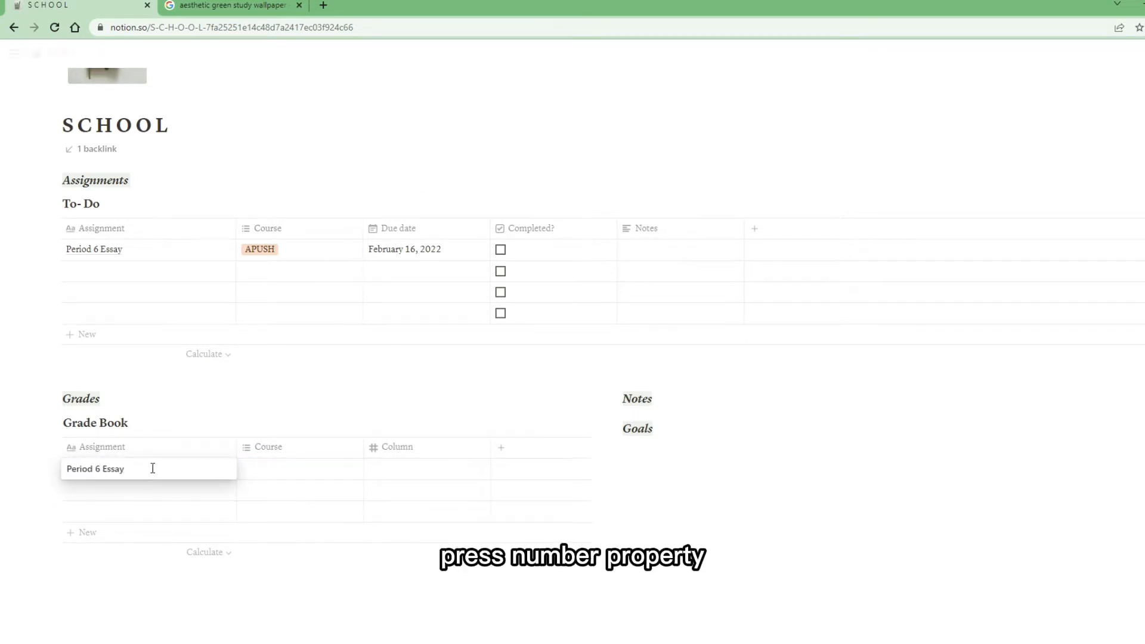
pyautogui.write('36')
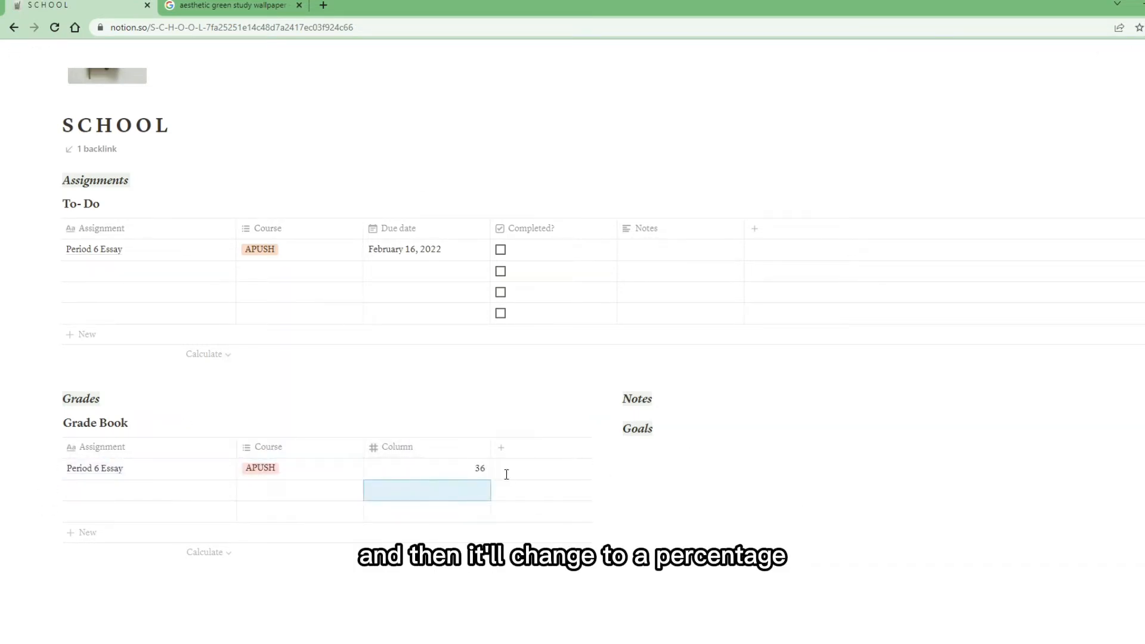
pyautogui.click(397, 447)
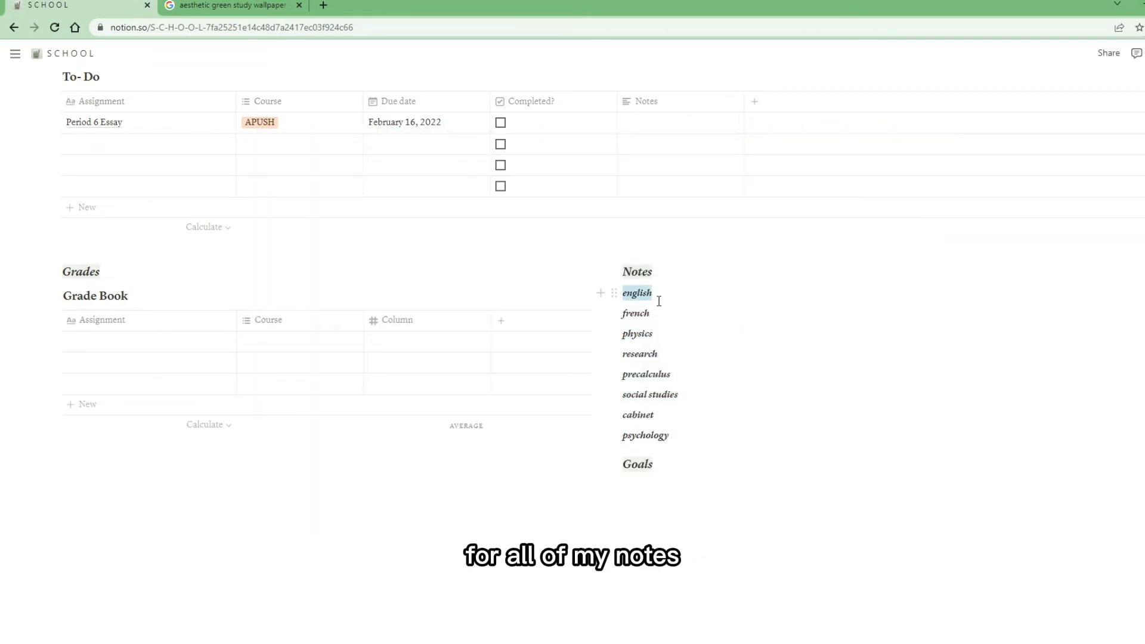
# Link the word english under Notes to its notes page.
pyautogui.click(648, 269)
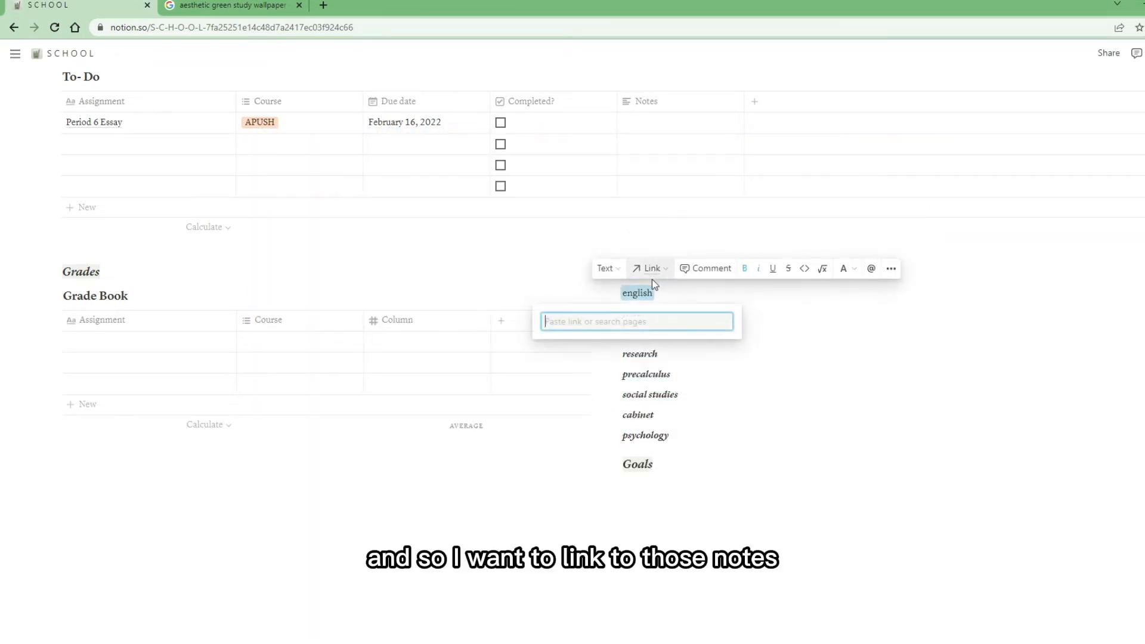
pyautogui.click(230, 6)
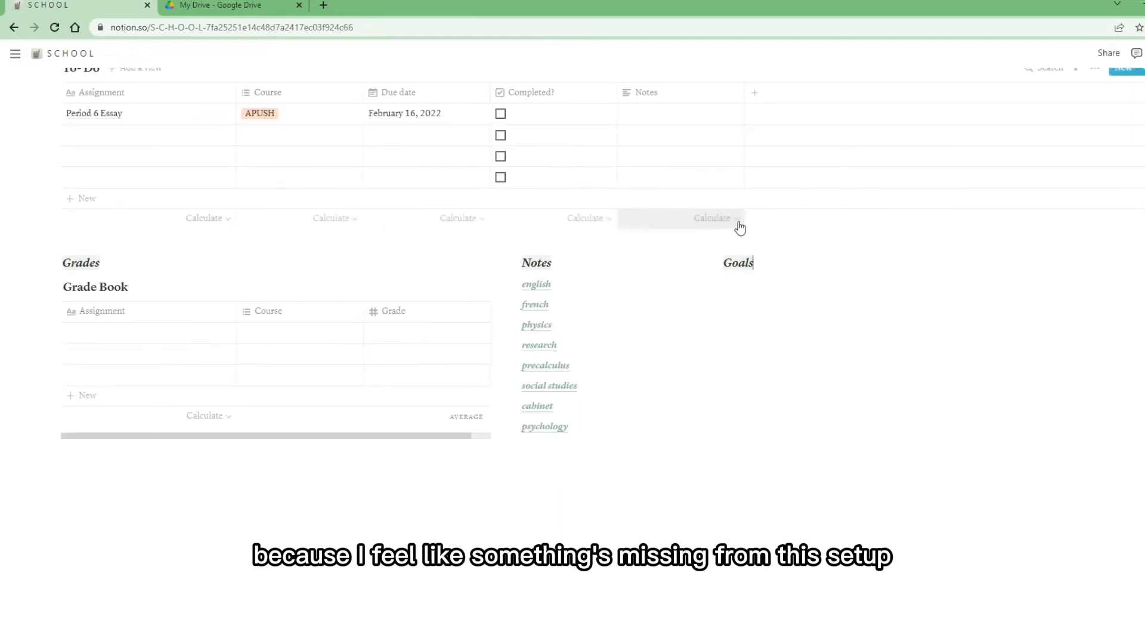
# Turn the english block and the other Notes subjects into callouts.
pyautogui.click(513, 284)
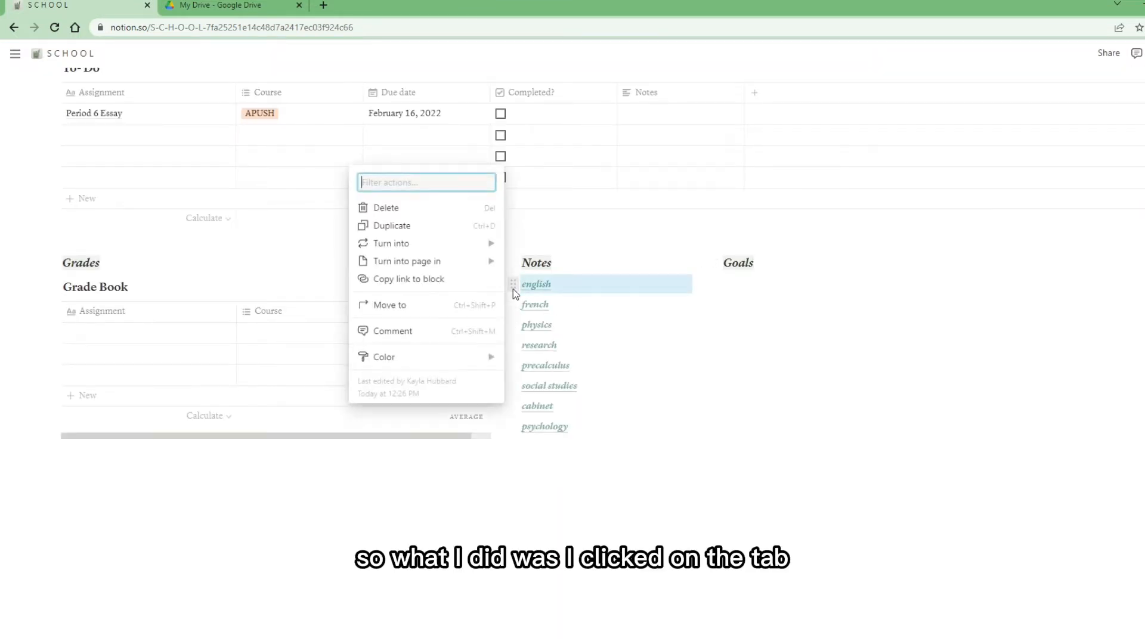
pyautogui.click(407, 262)
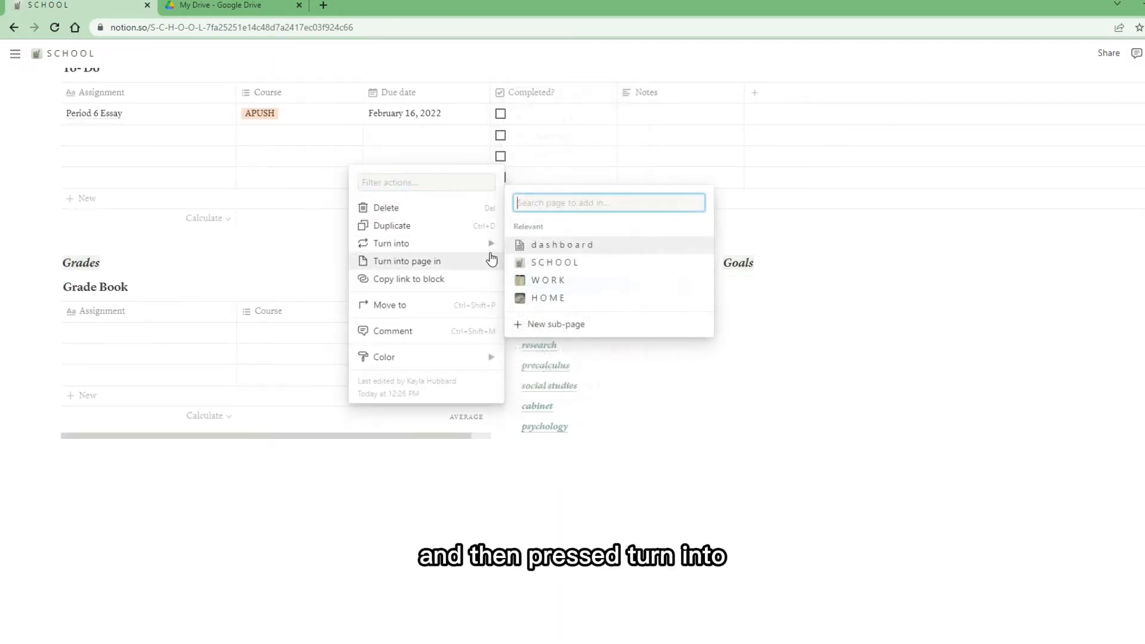
pyautogui.click(393, 243)
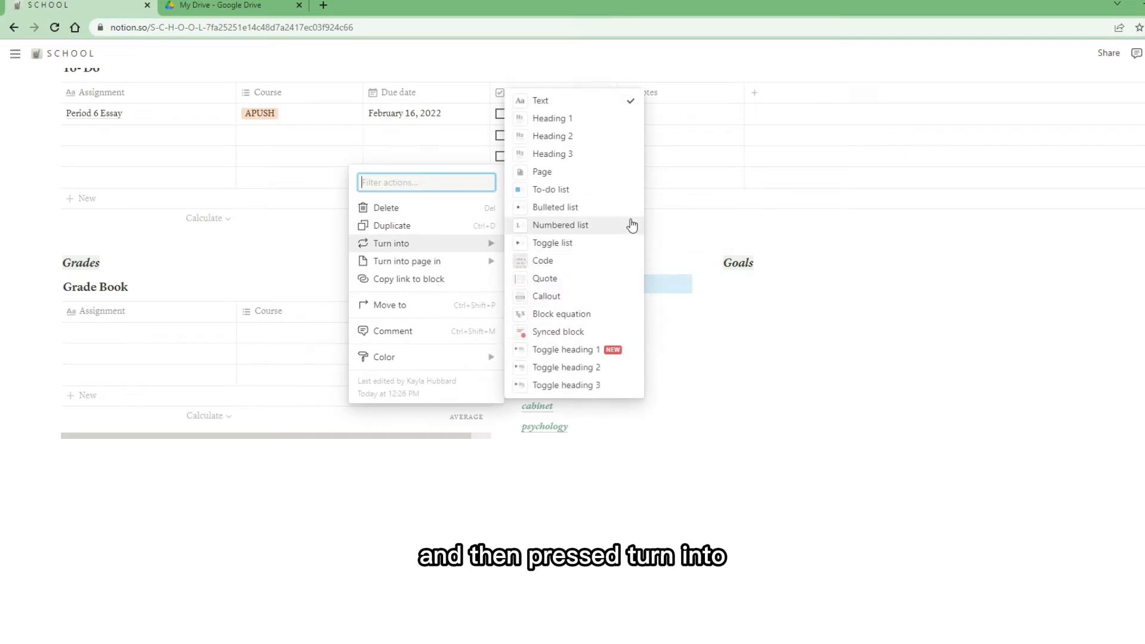
pyautogui.click(547, 296)
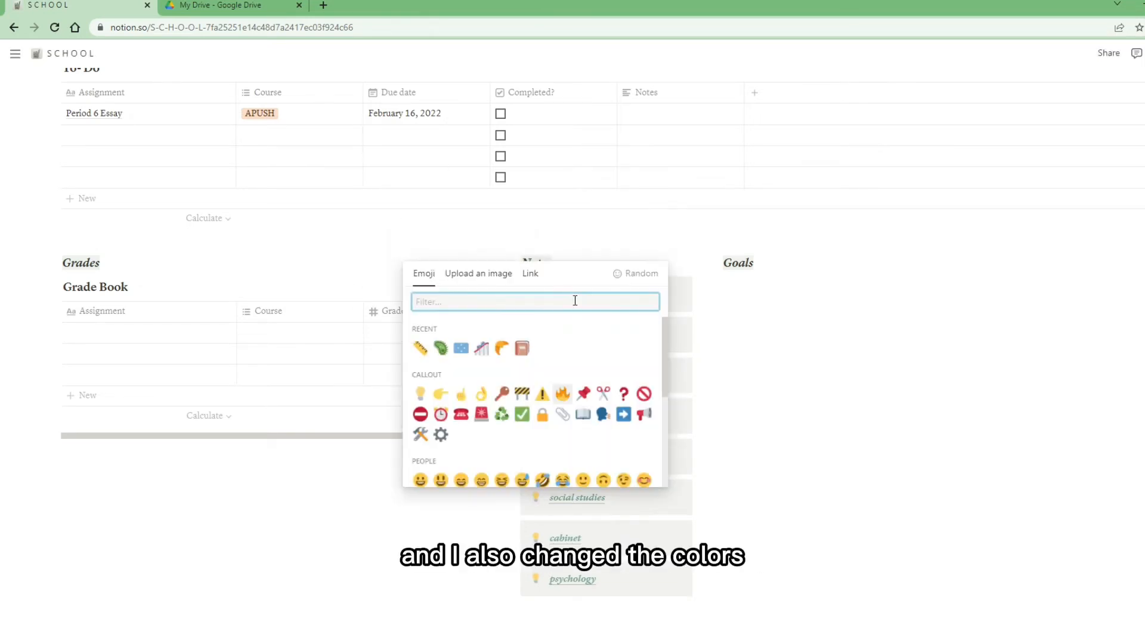
pyautogui.write('cab')
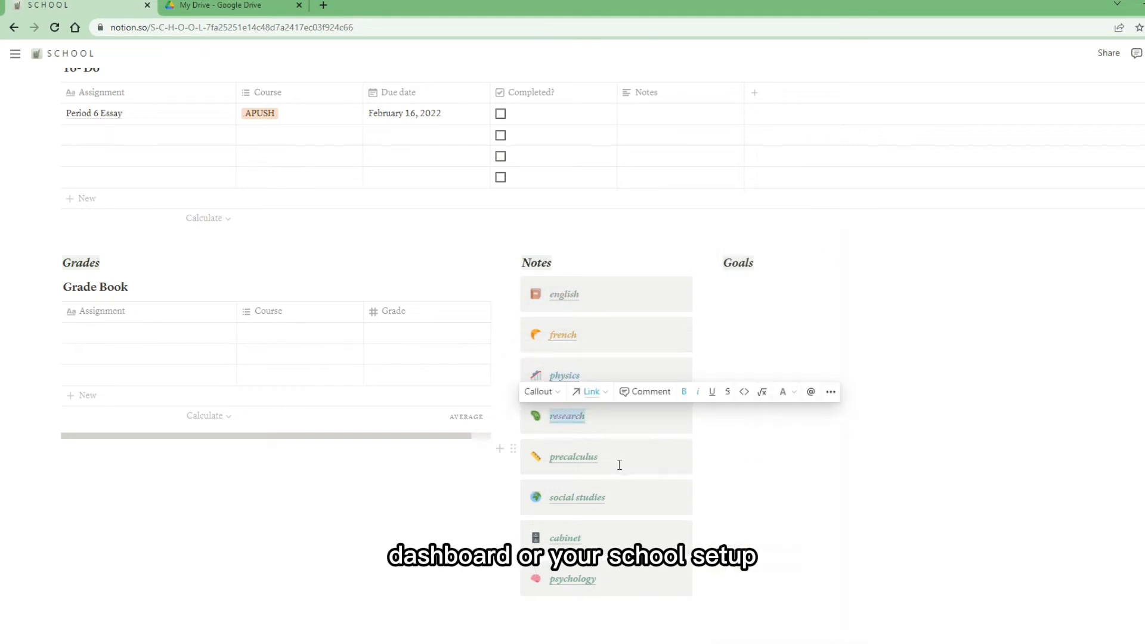
# Start a new block under the third-column heading and browse the inline database types.
pyautogui.click(782, 391)
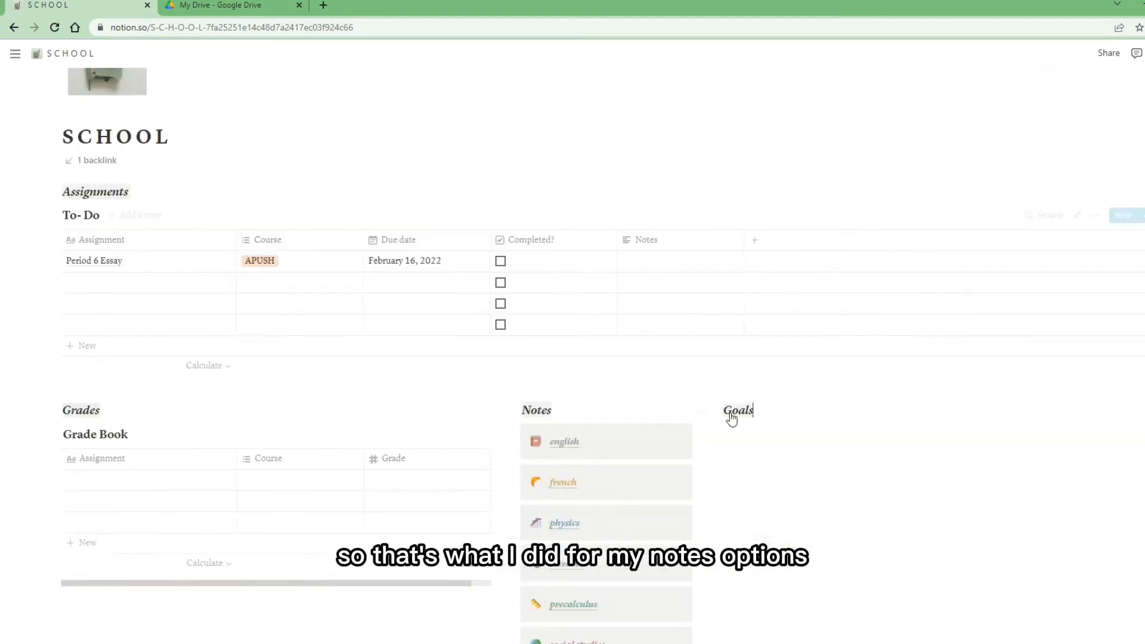
pyautogui.scroll(-3)
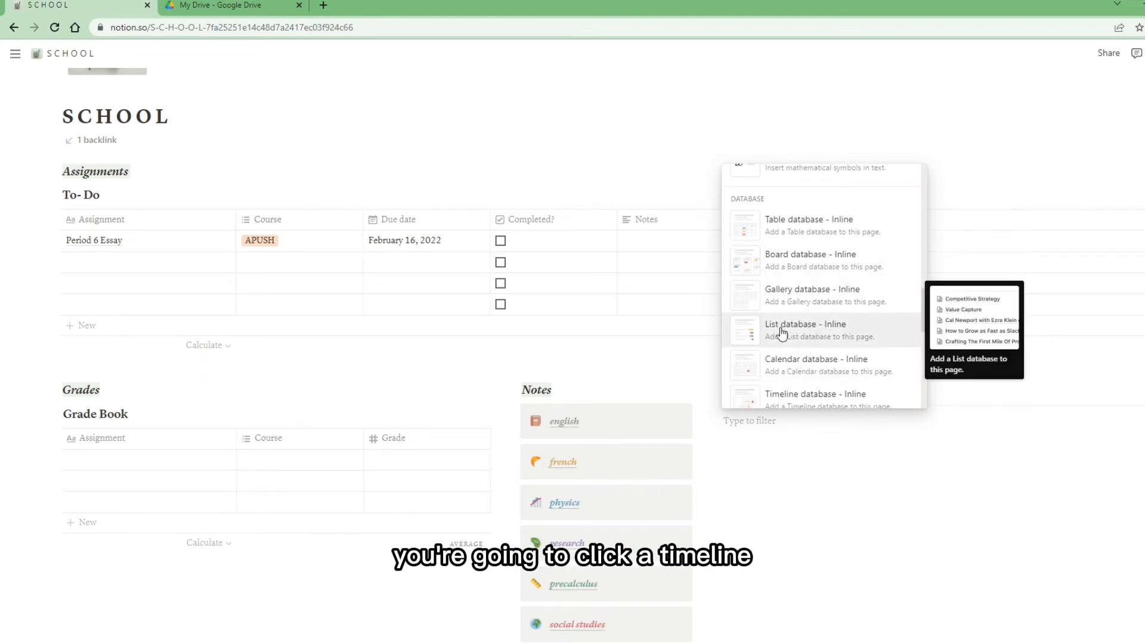
# Insert an inline timeline and rename its cards Work on APUSH and Plan Videos.
pyautogui.scroll(-3)
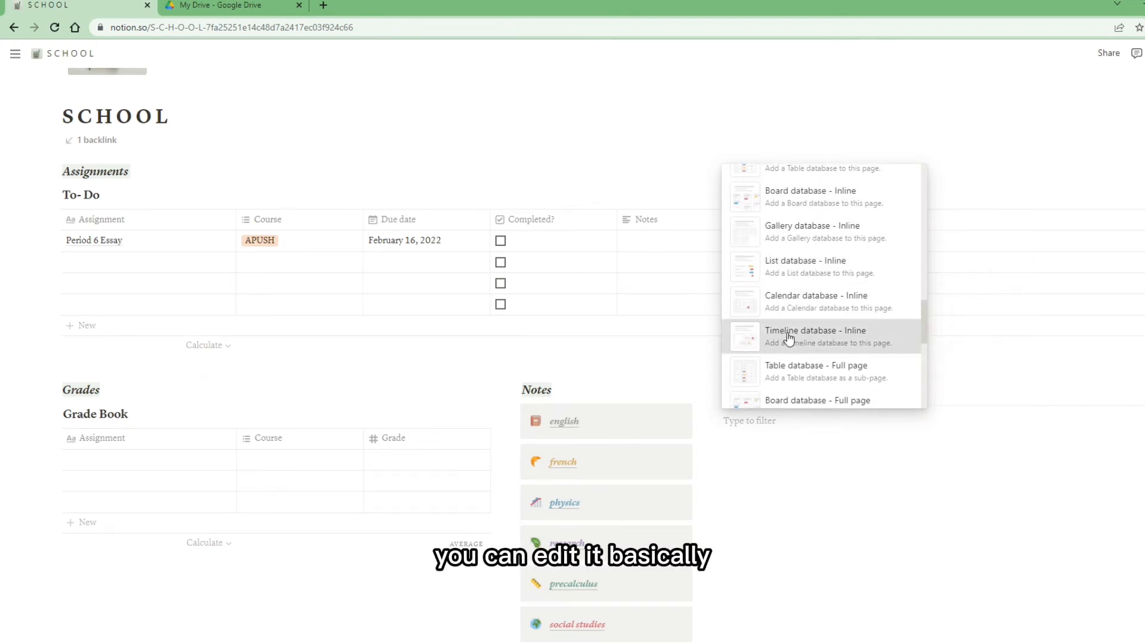
pyautogui.click(814, 330)
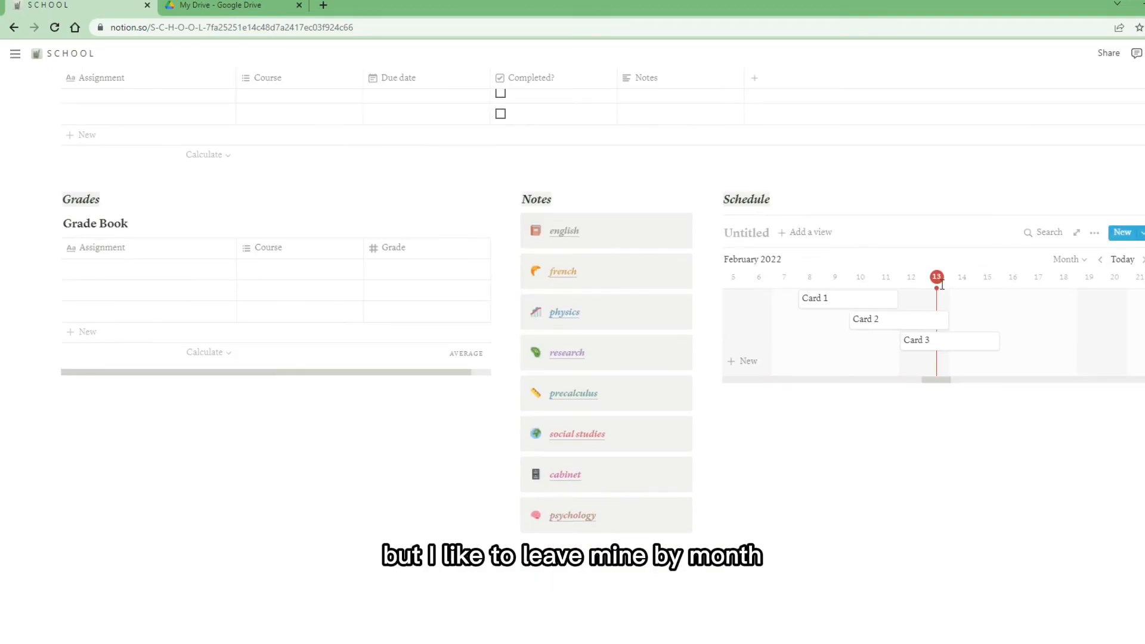
pyautogui.click(815, 298)
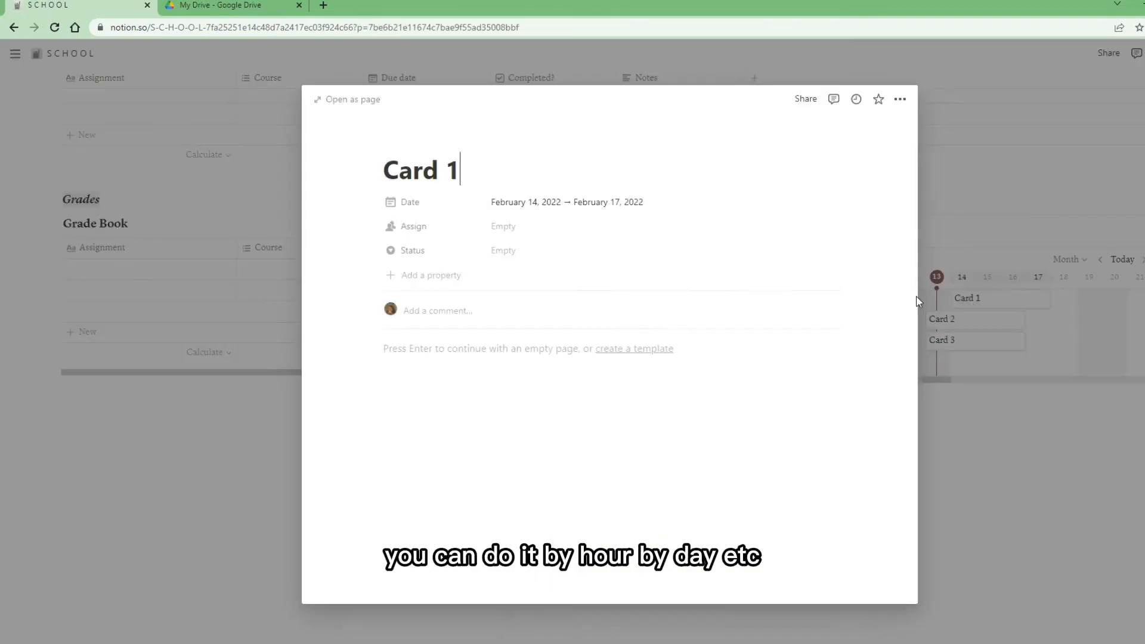
pyautogui.write('Wor')
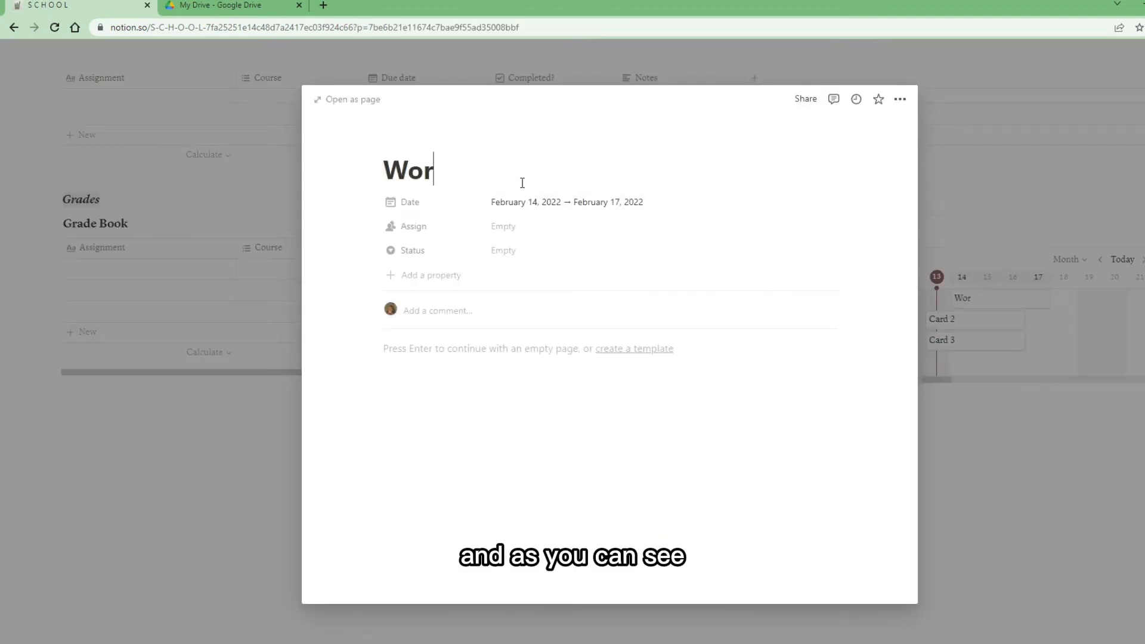
pyautogui.click(567, 203)
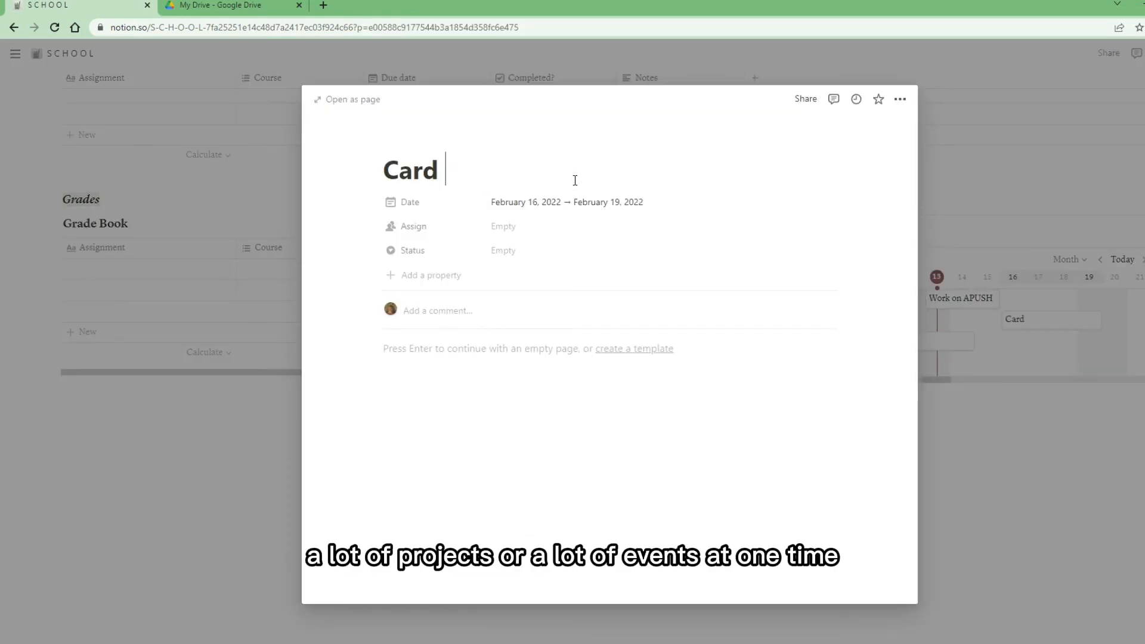
pyautogui.write('Plan Videos')
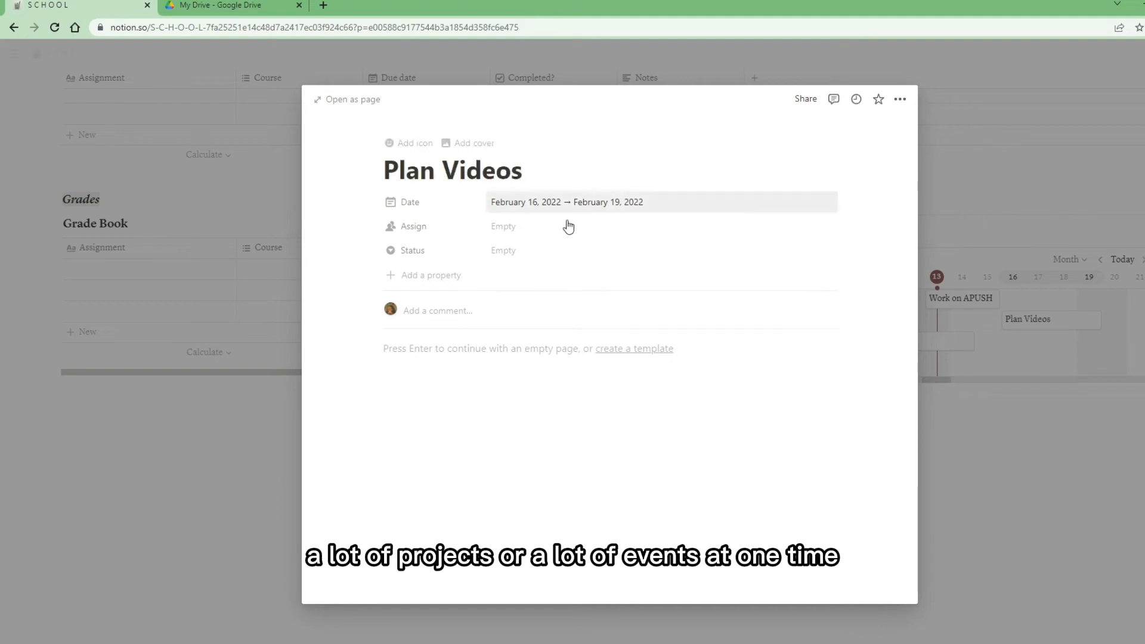
pyautogui.click(503, 251)
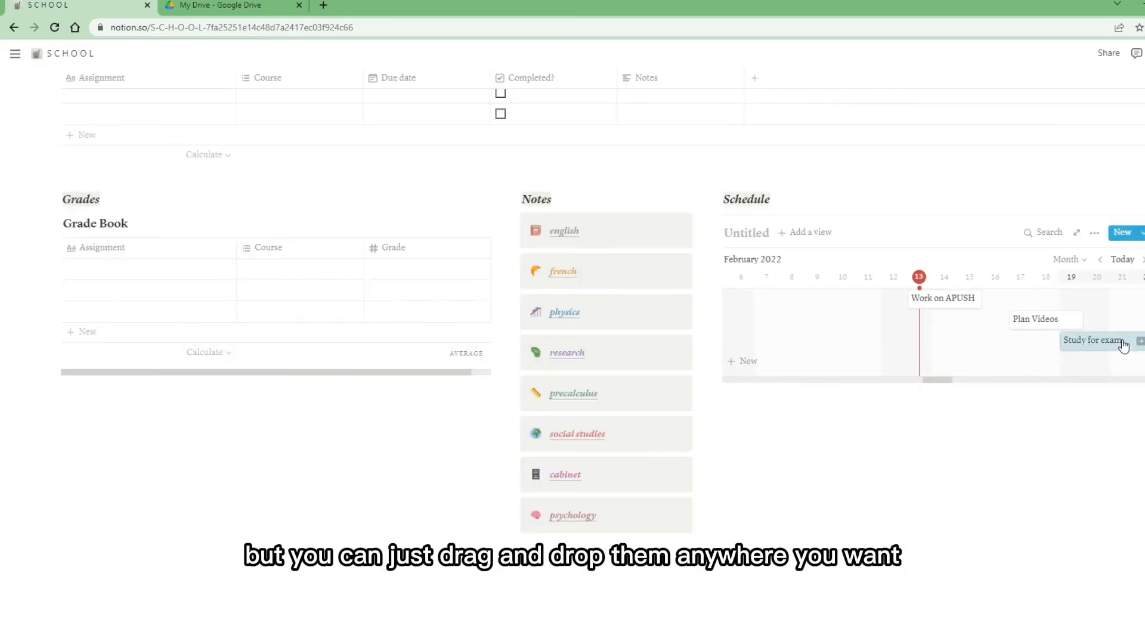
# Move Study for exam earlier, try Day, Week, Hours and Year scales, and return to Month.
pyautogui.moveTo(1095, 340); pyautogui.dragTo(803, 340)
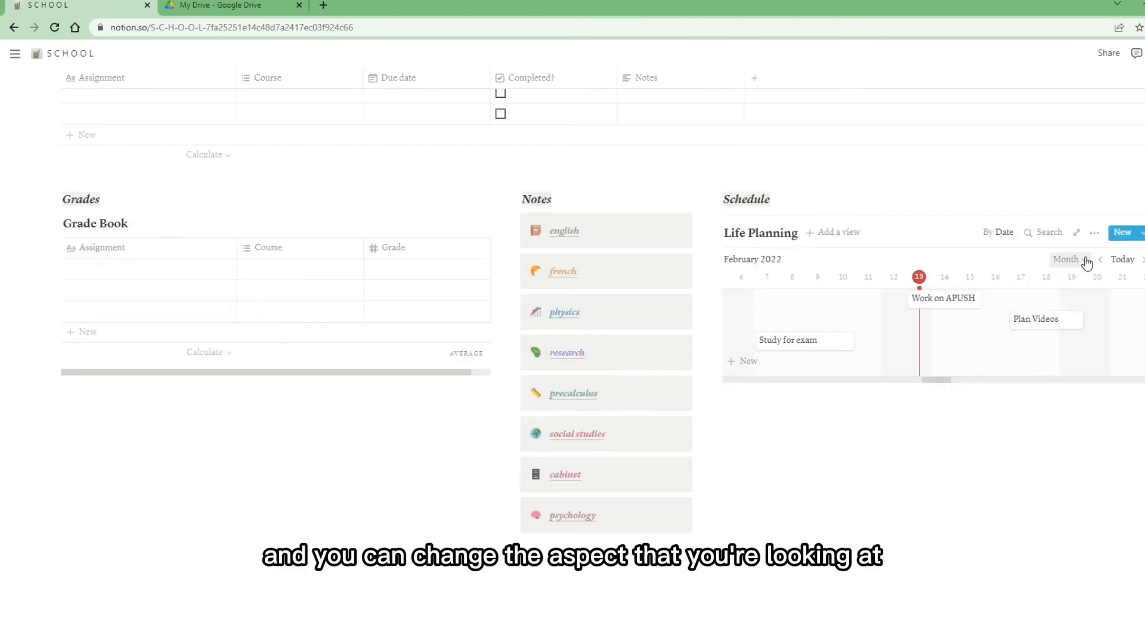
pyautogui.click(1068, 259)
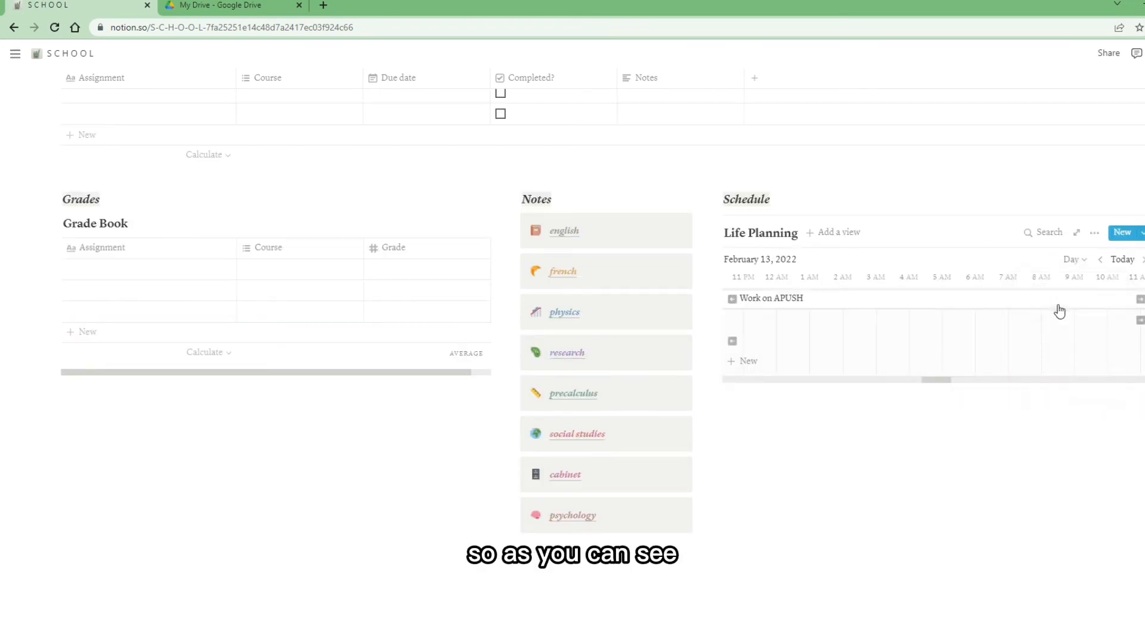
pyautogui.moveTo(796, 315)
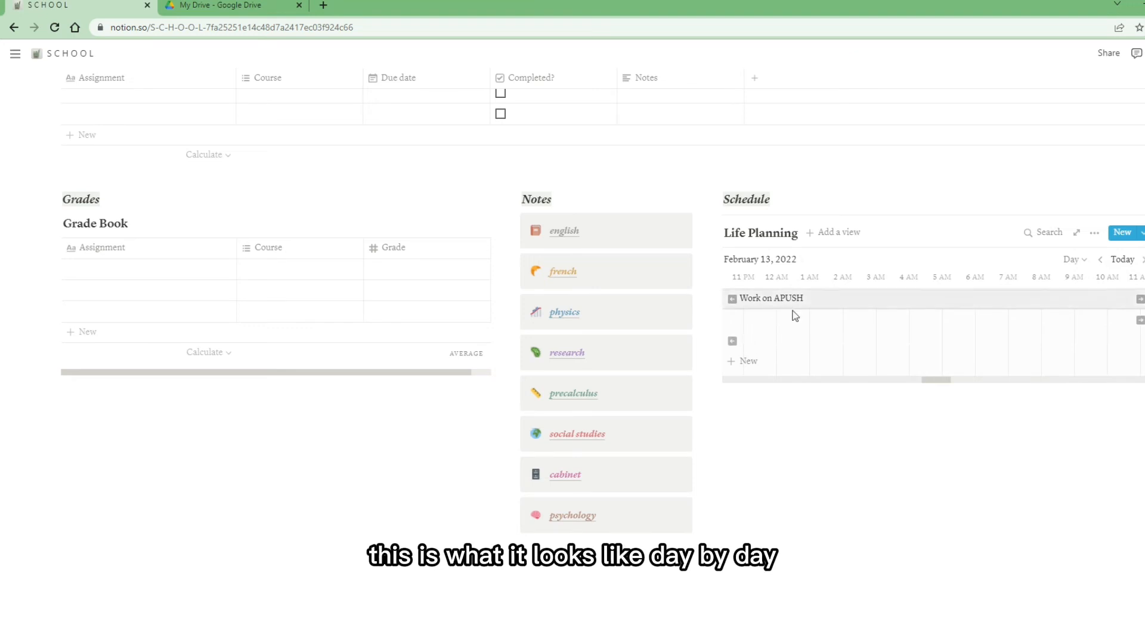
pyautogui.click(1072, 259)
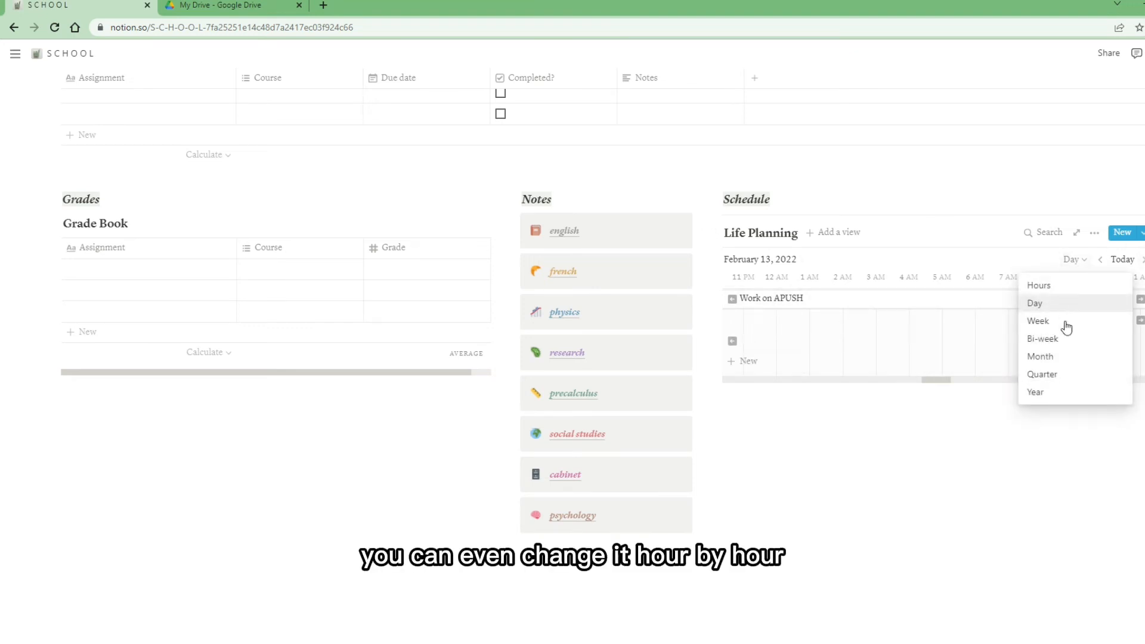
pyautogui.click(1037, 320)
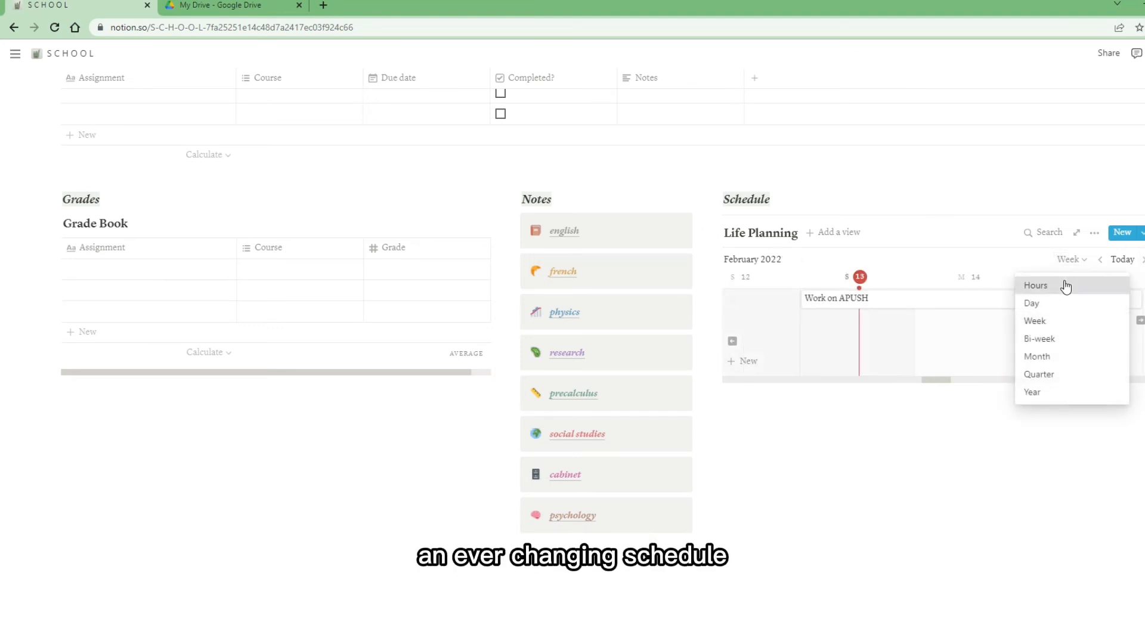
pyautogui.click(1035, 285)
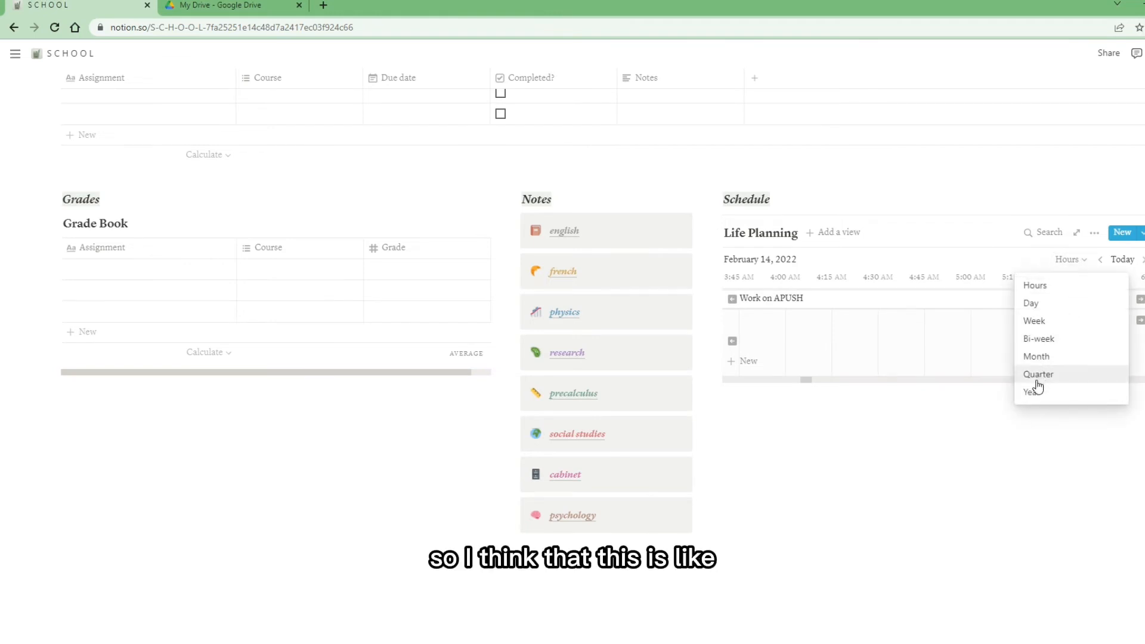
pyautogui.click(1031, 391)
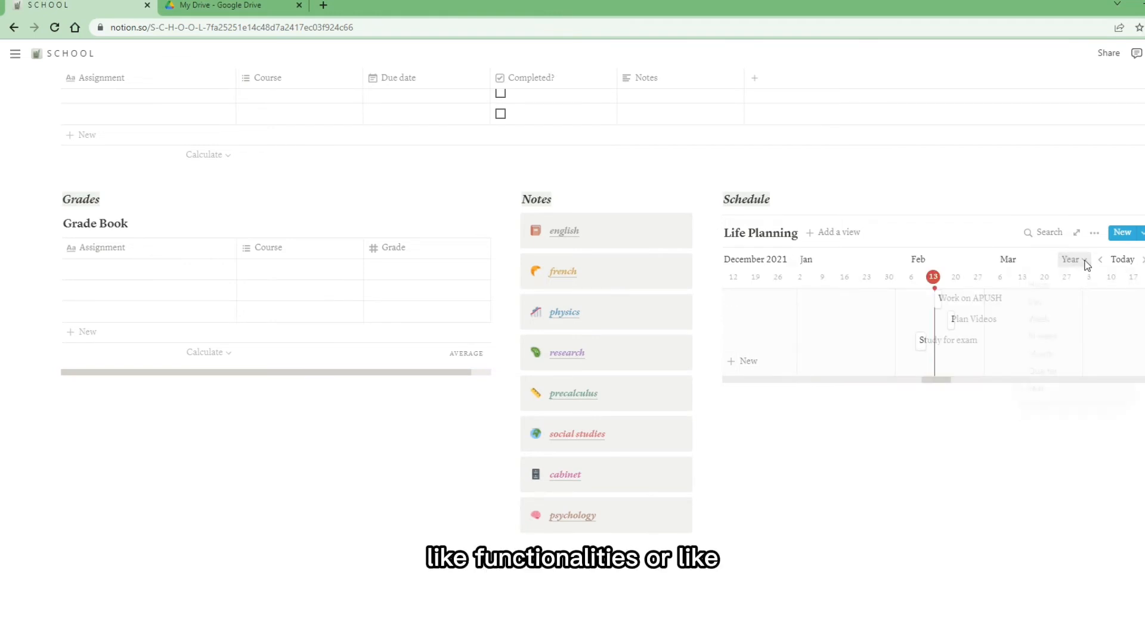
pyautogui.click(1072, 259)
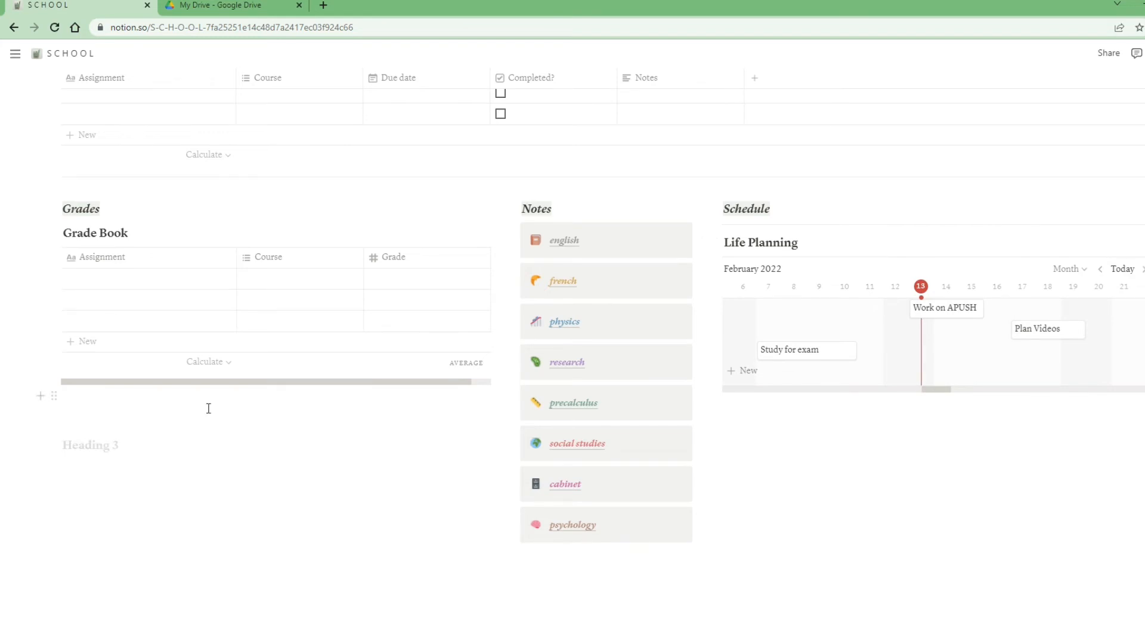
# Add a Goals heading with to-dos Finish Course Selection, Maintain your current average and Study everyday.
pyautogui.write('Goal')
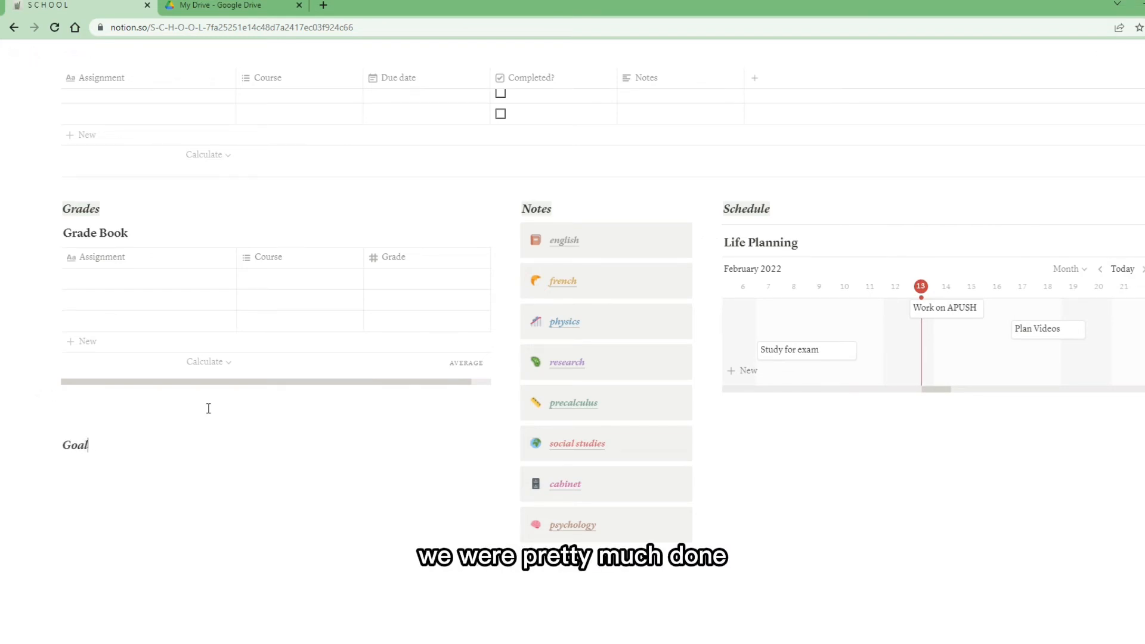
pyautogui.write('s')
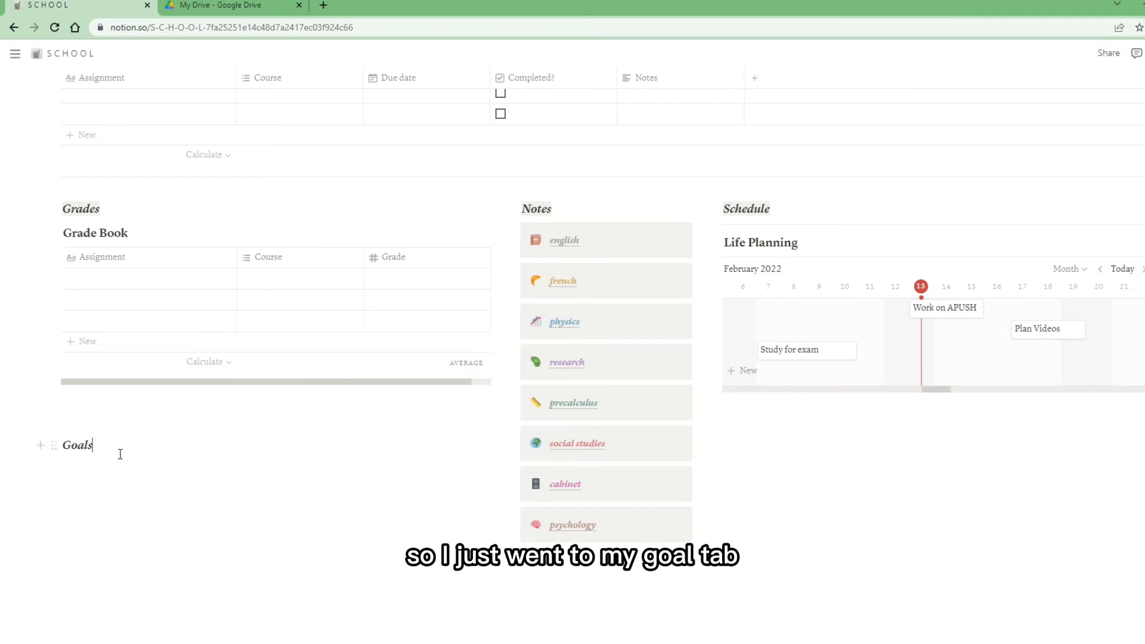
pyautogui.press('enter')
pyautogui.write('Finish Course')
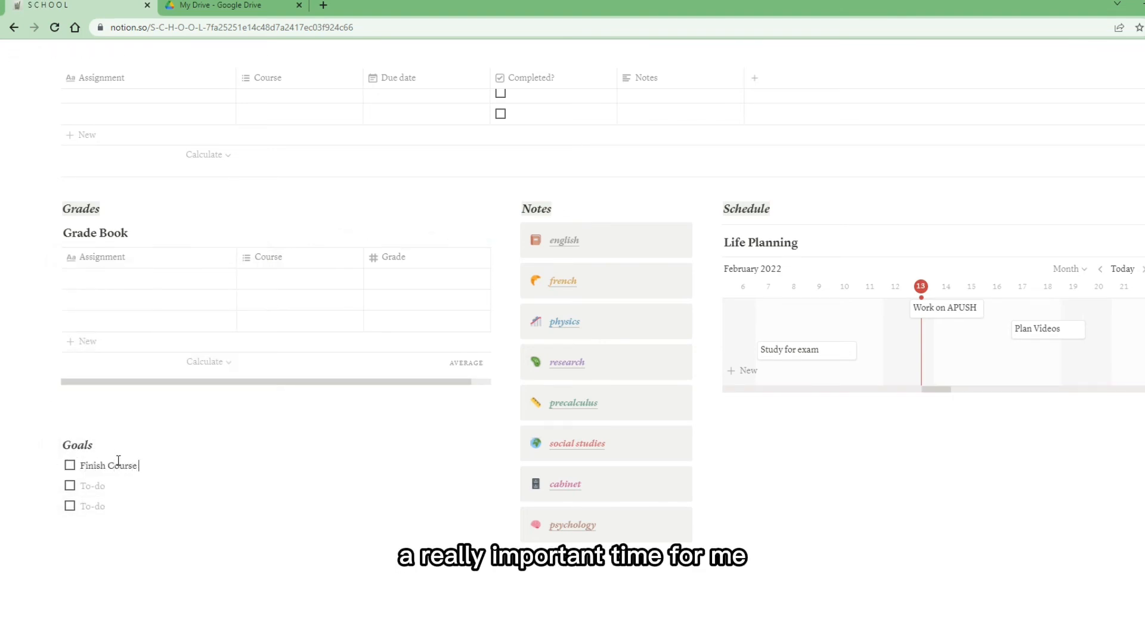
pyautogui.click(307, 419)
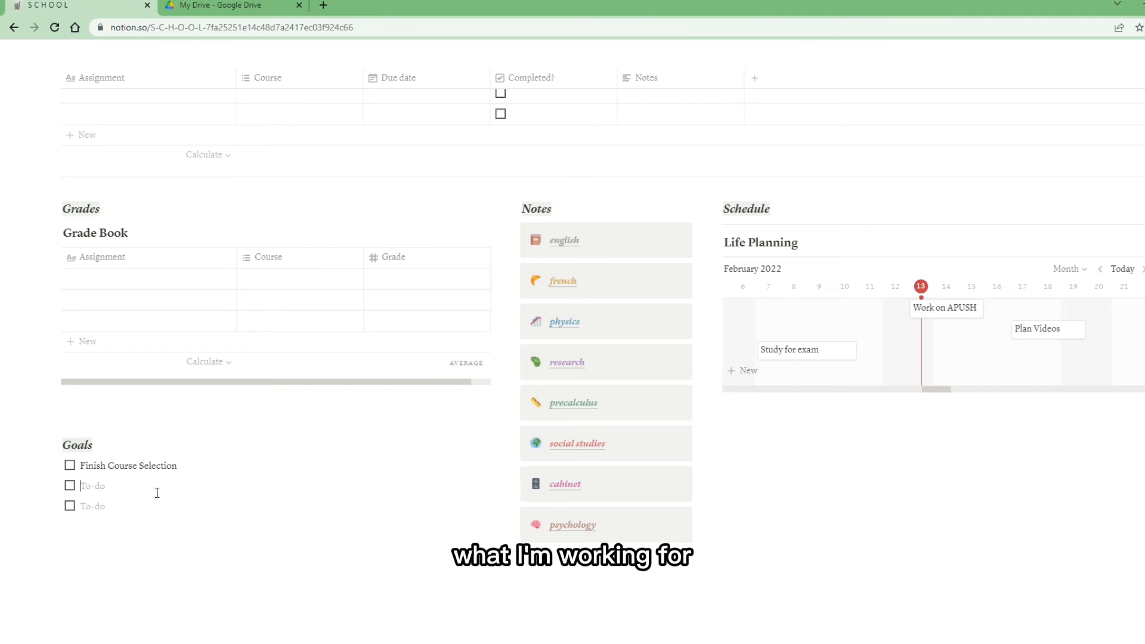
pyautogui.write('Maintain your current average')
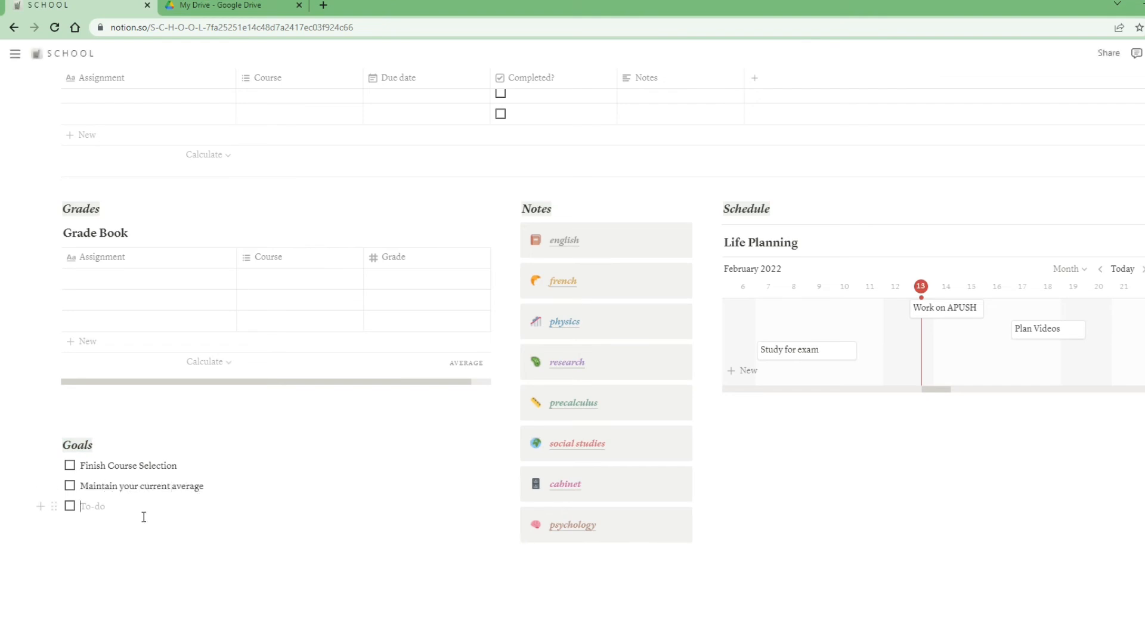
pyautogui.write('Study everyday')
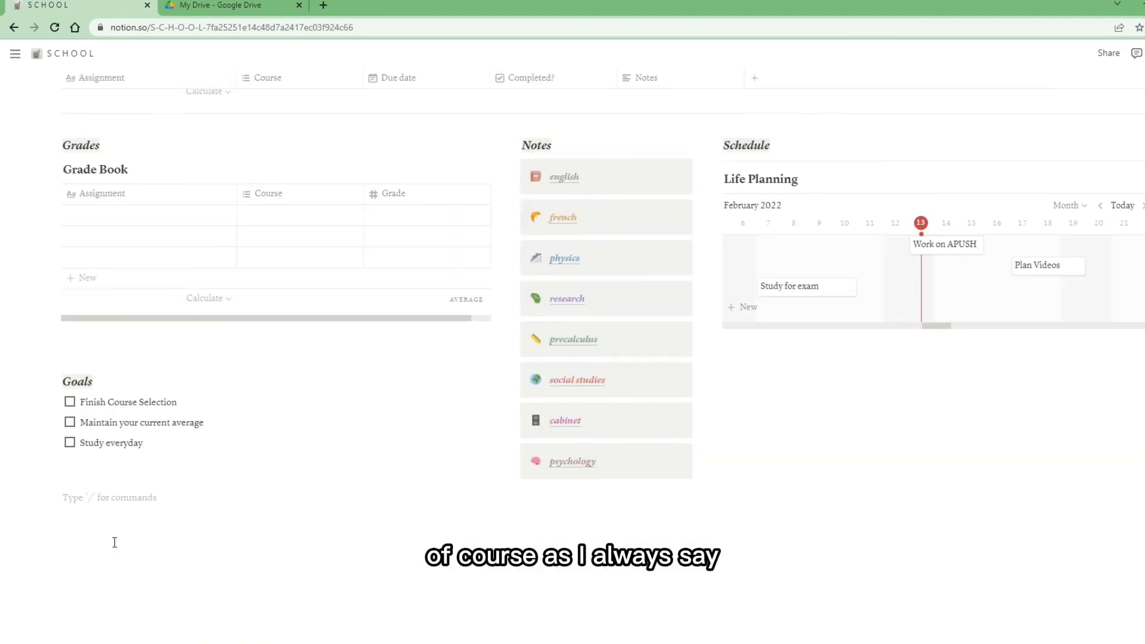
pyautogui.write('/')
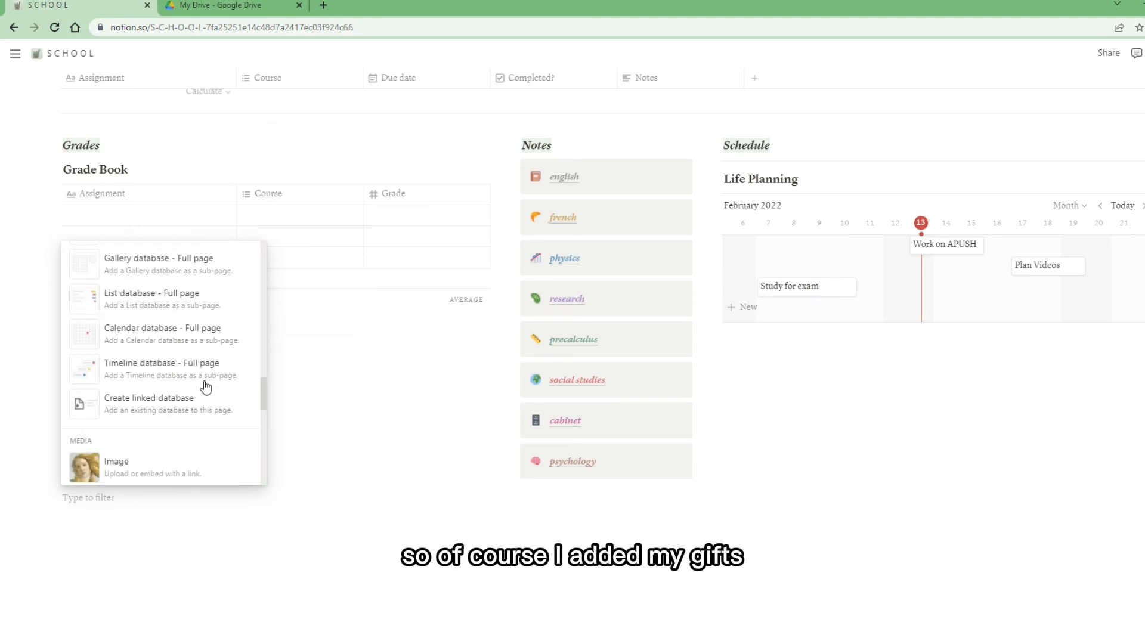
# Add an image block under the Goals checklist and upload the sketching-hands GIF into it.
pyautogui.click(116, 460)
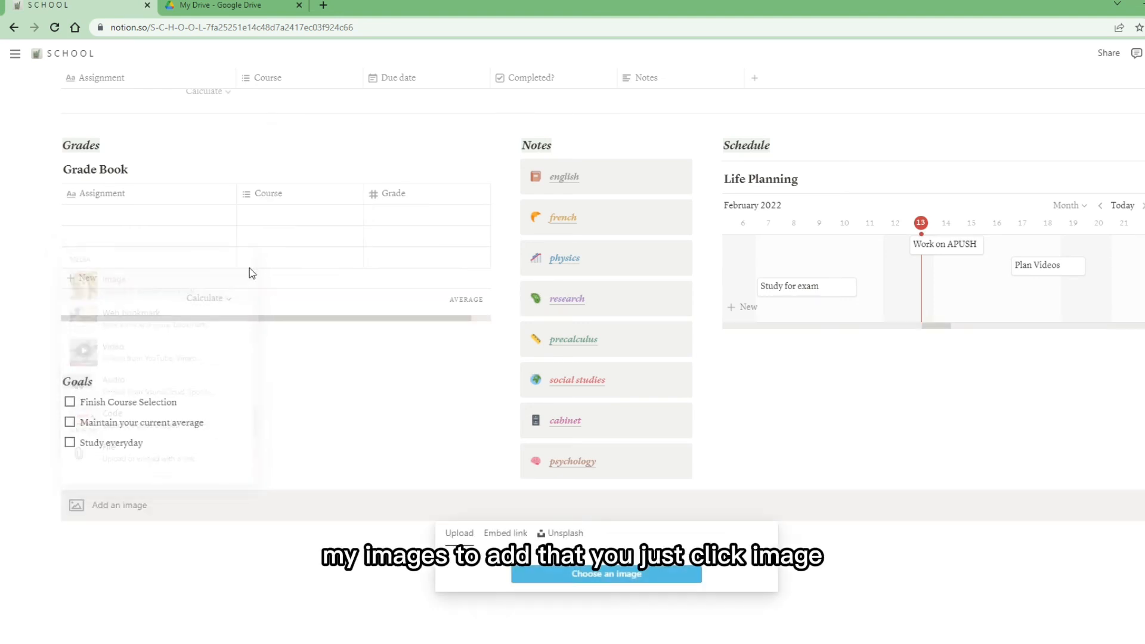
pyautogui.click(606, 573)
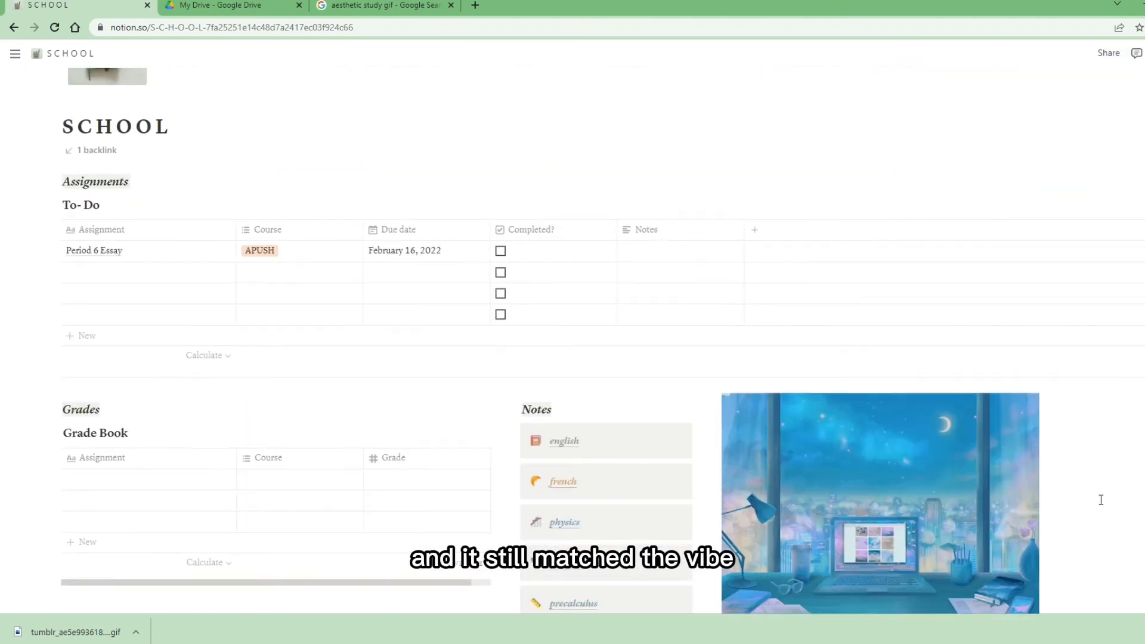
pyautogui.scroll(-3)
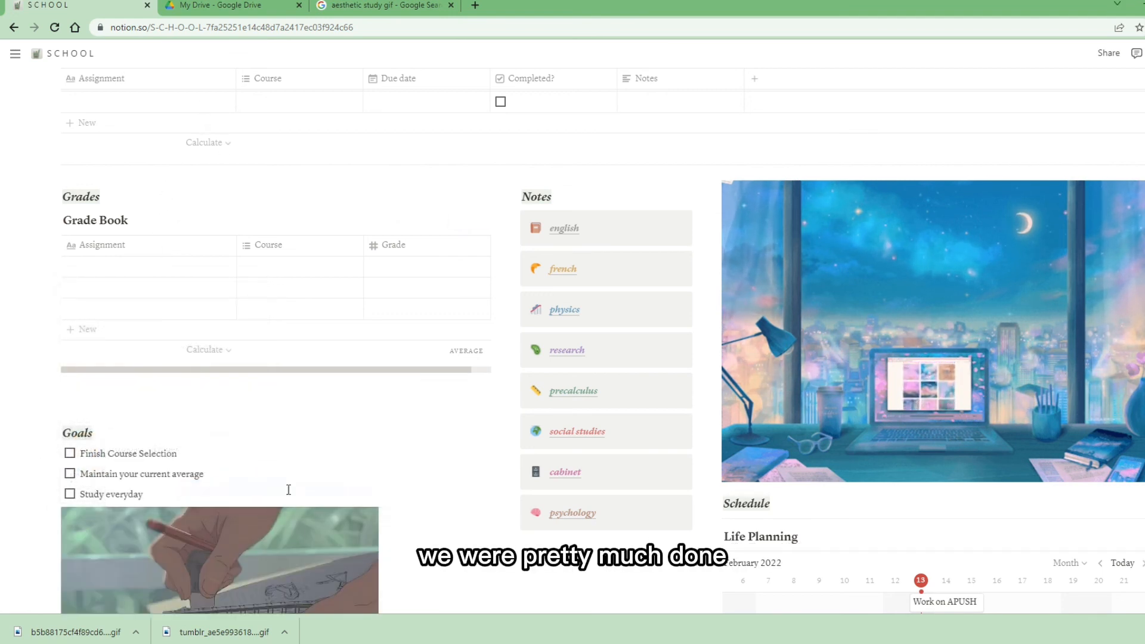
pyautogui.scroll(-3)
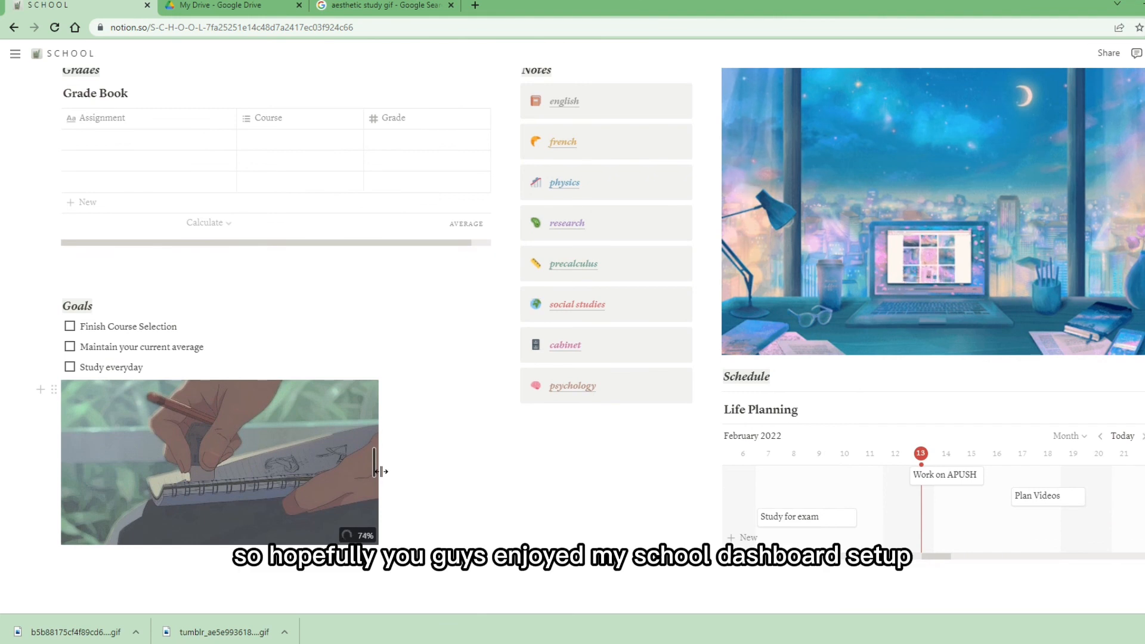
pyautogui.scroll(-3)
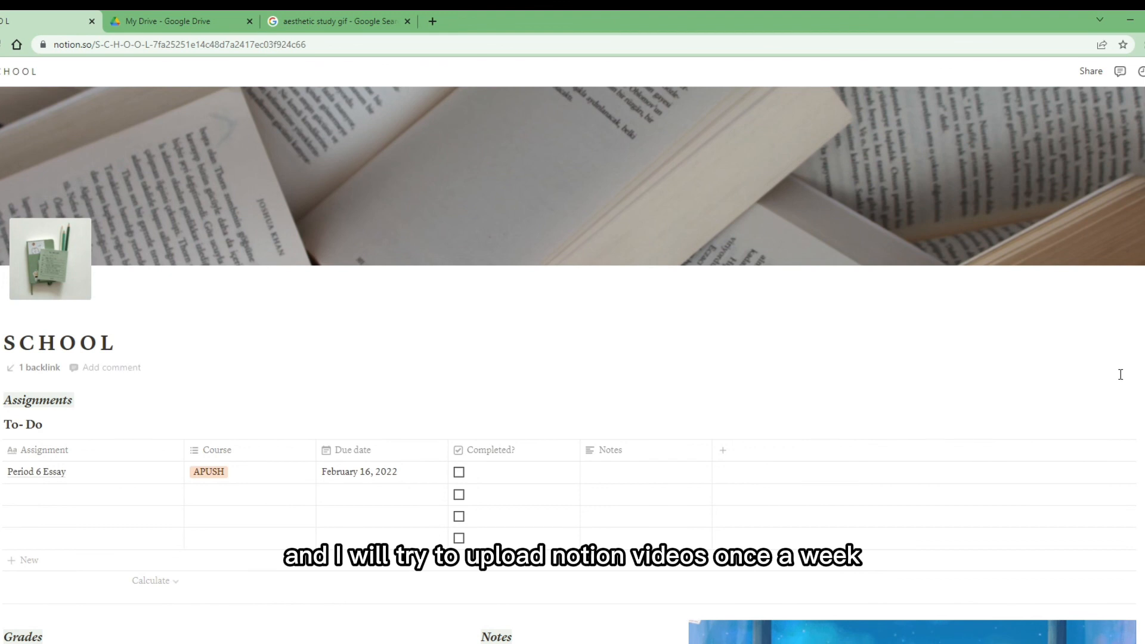
pyautogui.scroll(-3)
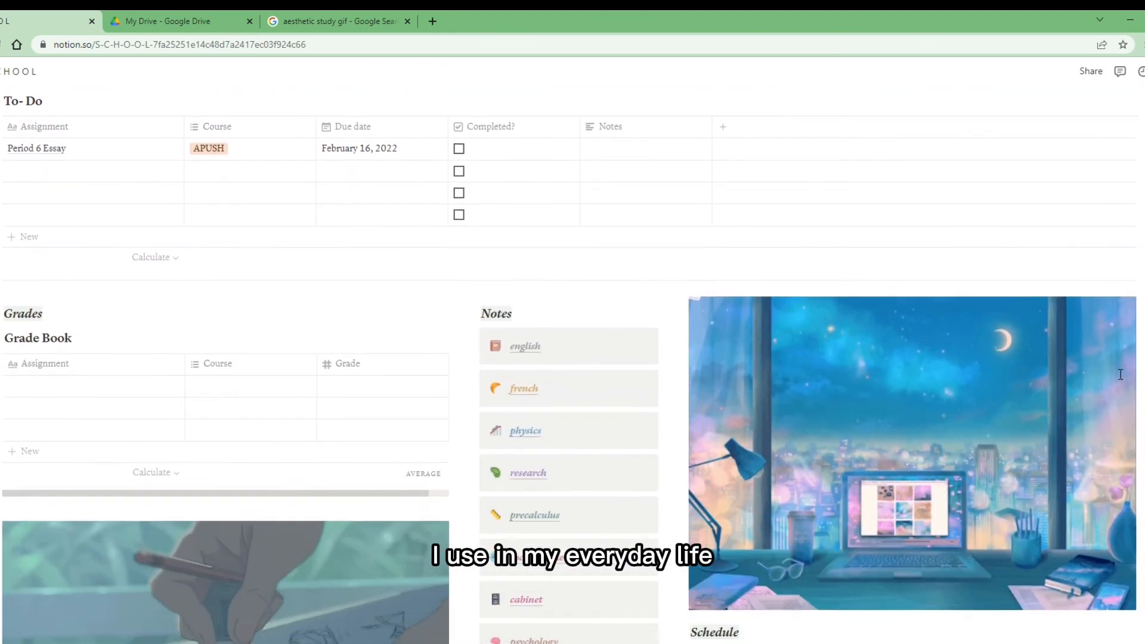
pyautogui.scroll(-3)
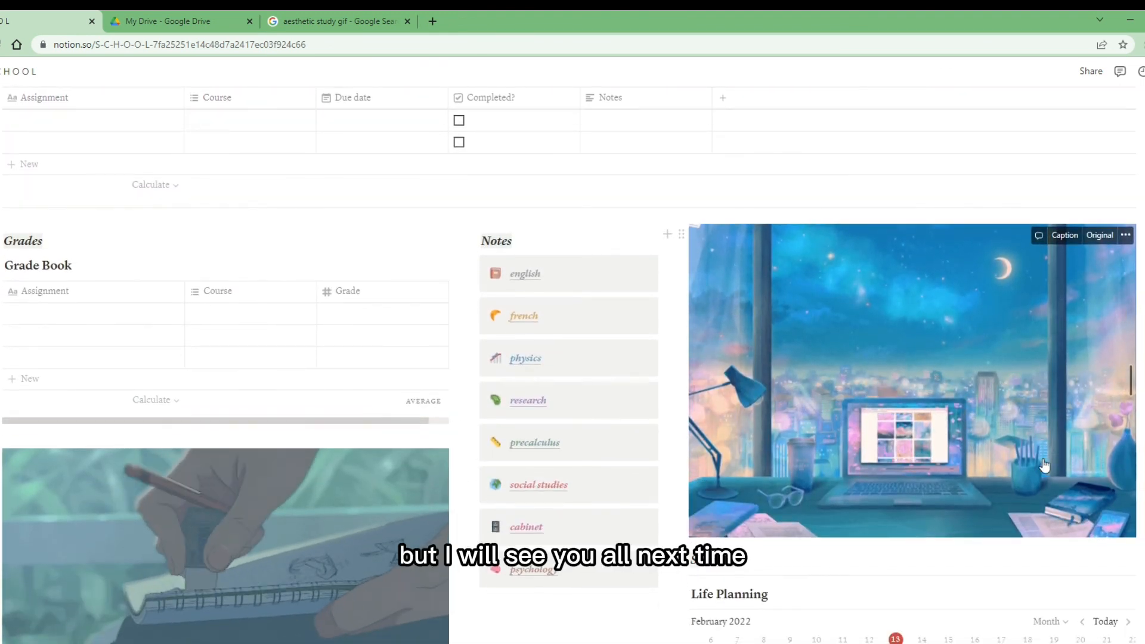